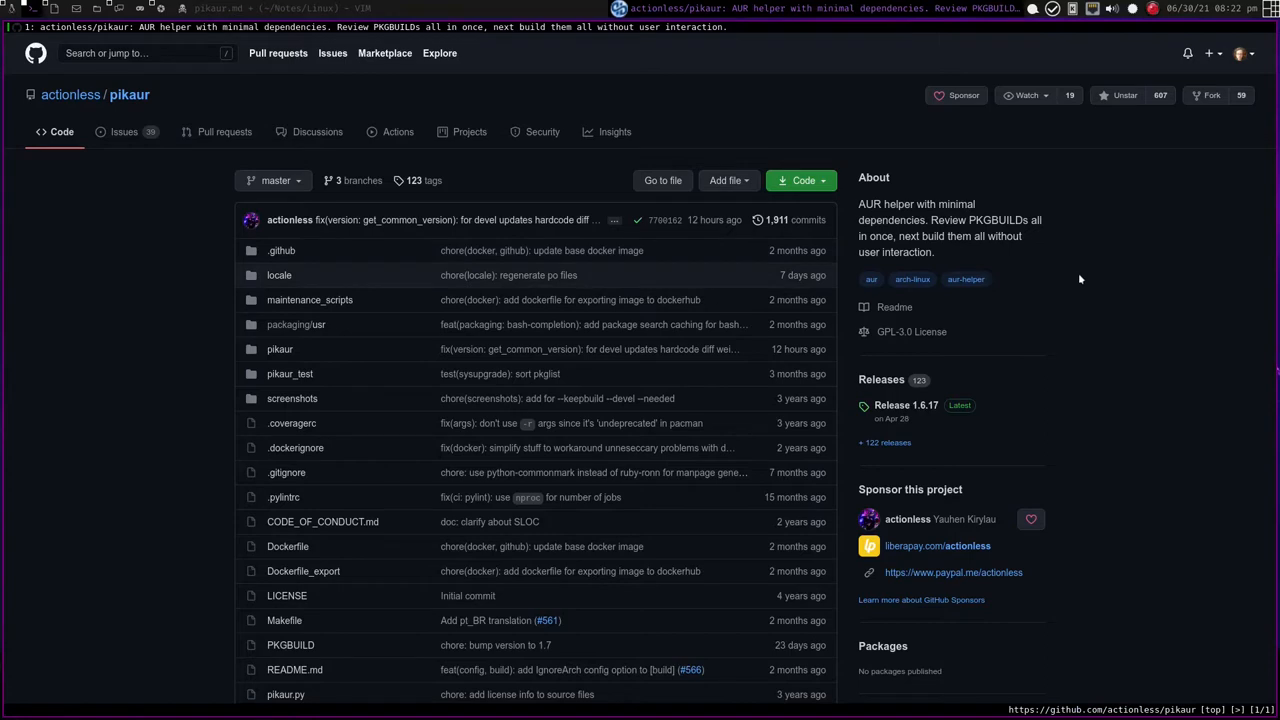
pyautogui.moveTo(1032, 238)
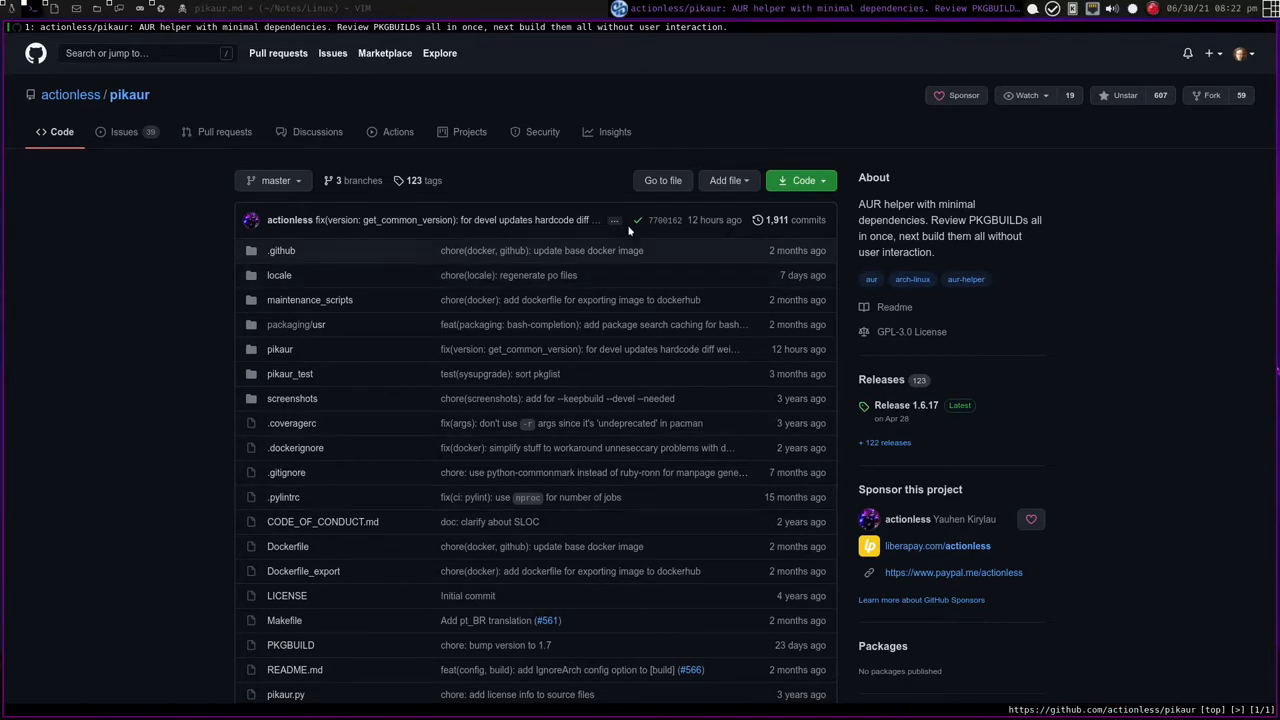
pyautogui.moveTo(146, 348)
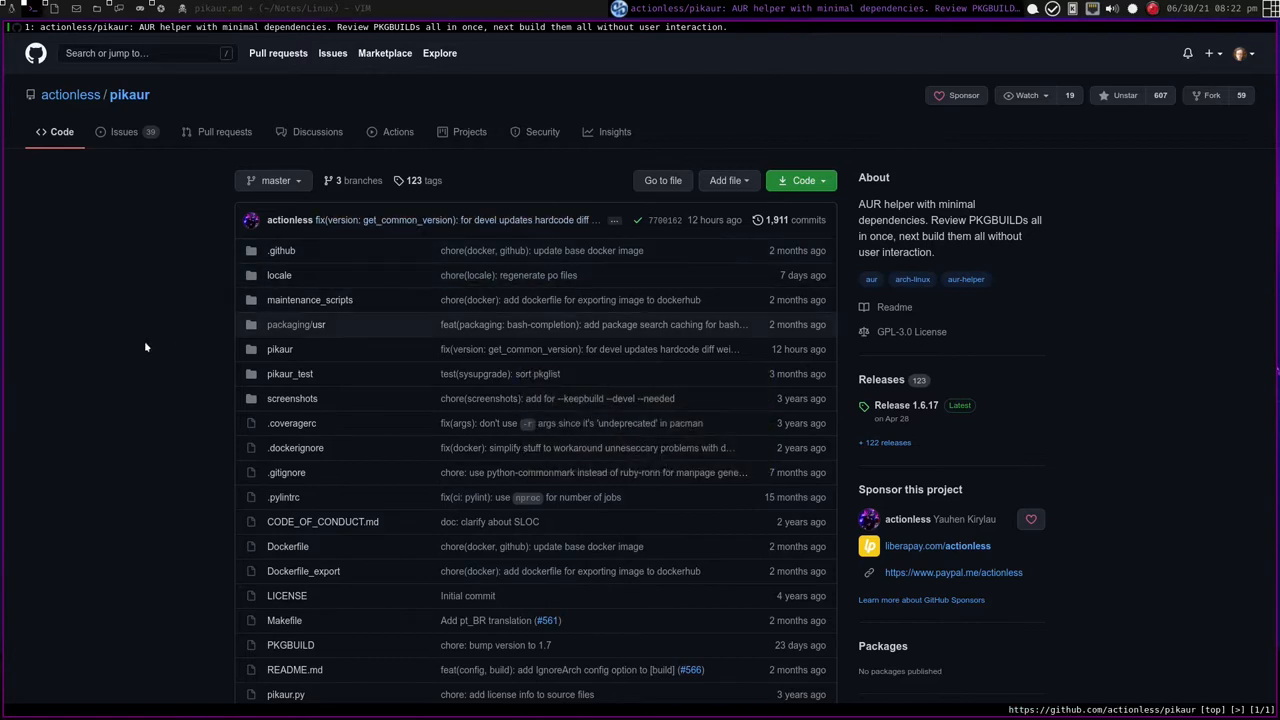
pyautogui.moveTo(160, 348)
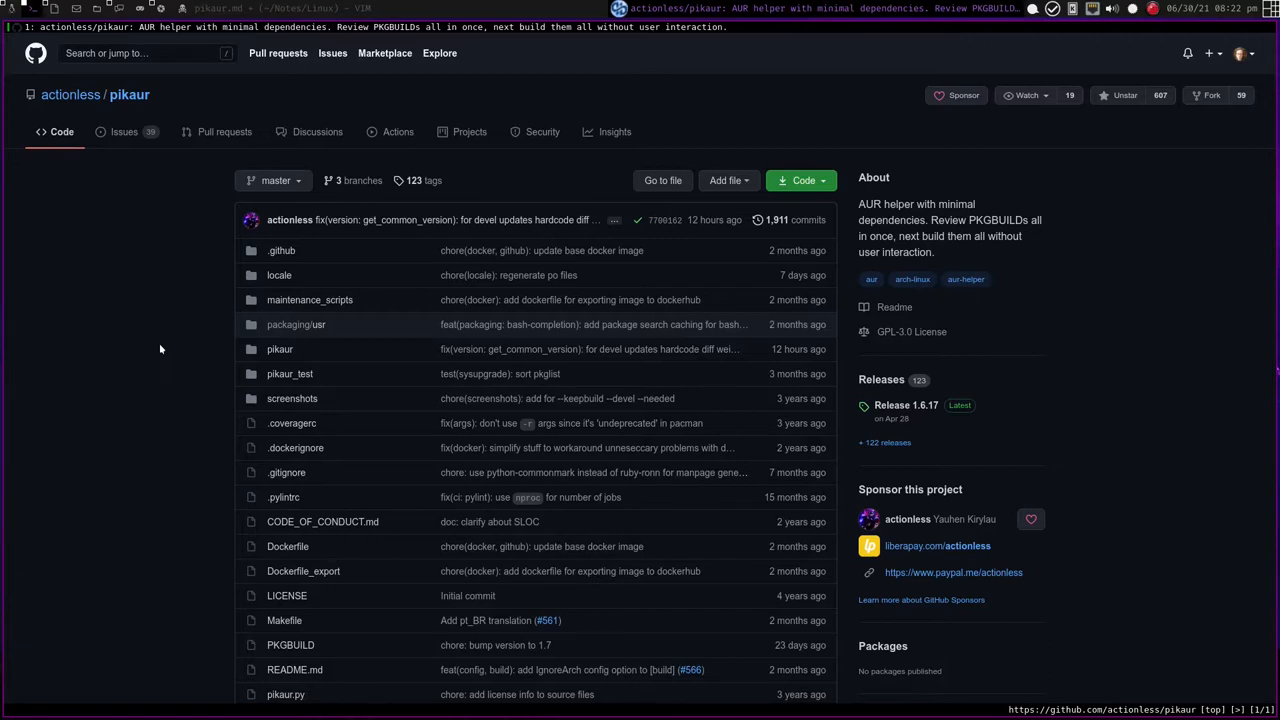
pyautogui.moveTo(204, 524)
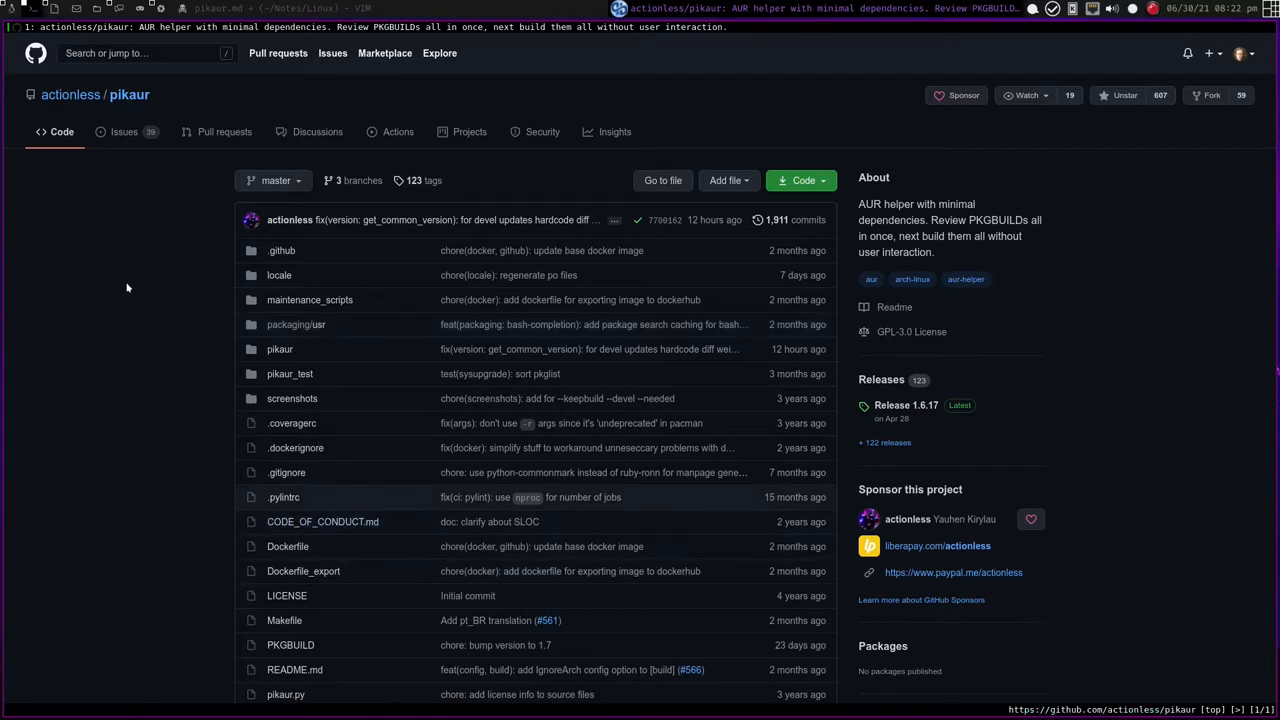
pyautogui.moveTo(130, 288)
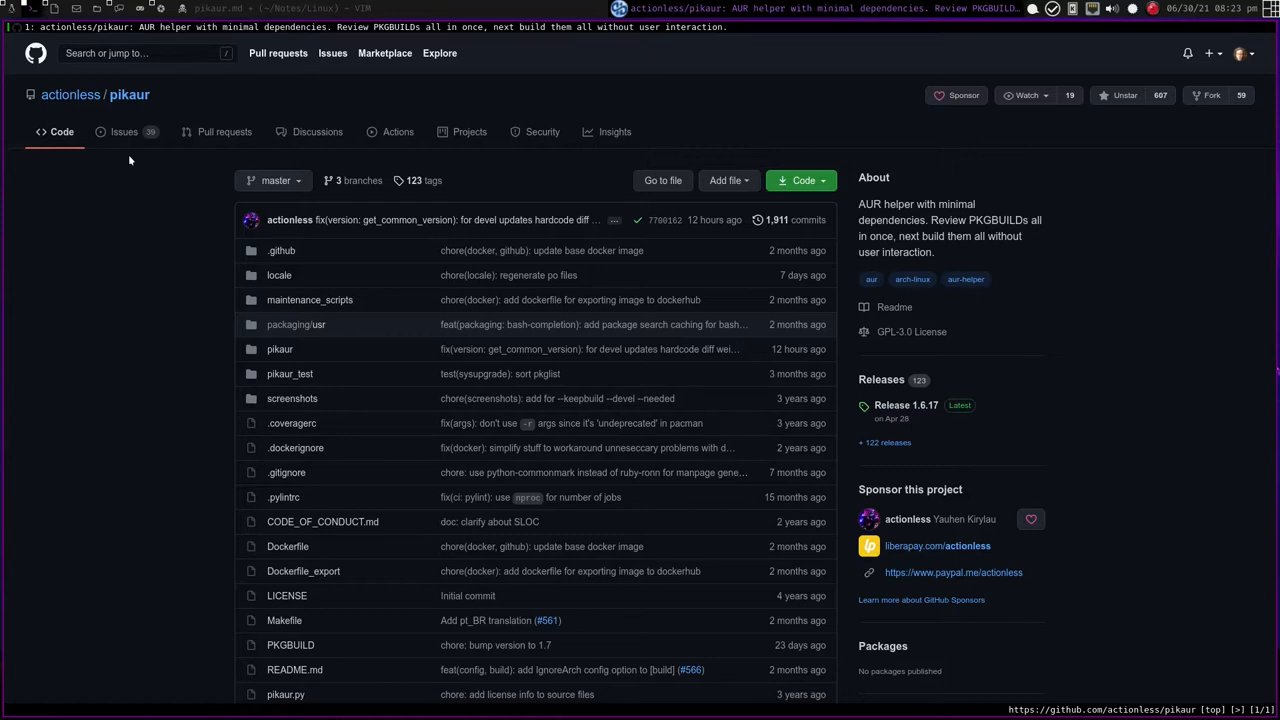
pyautogui.moveTo(316, 248)
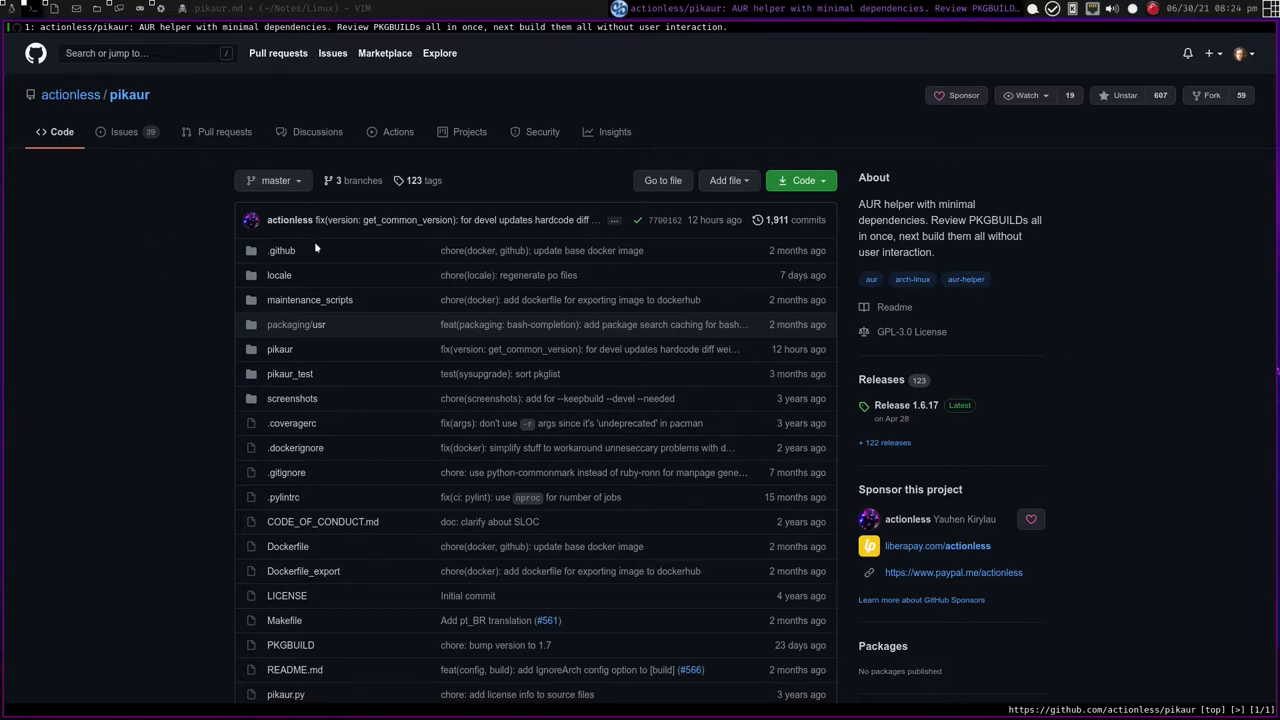
pyautogui.moveTo(714, 220)
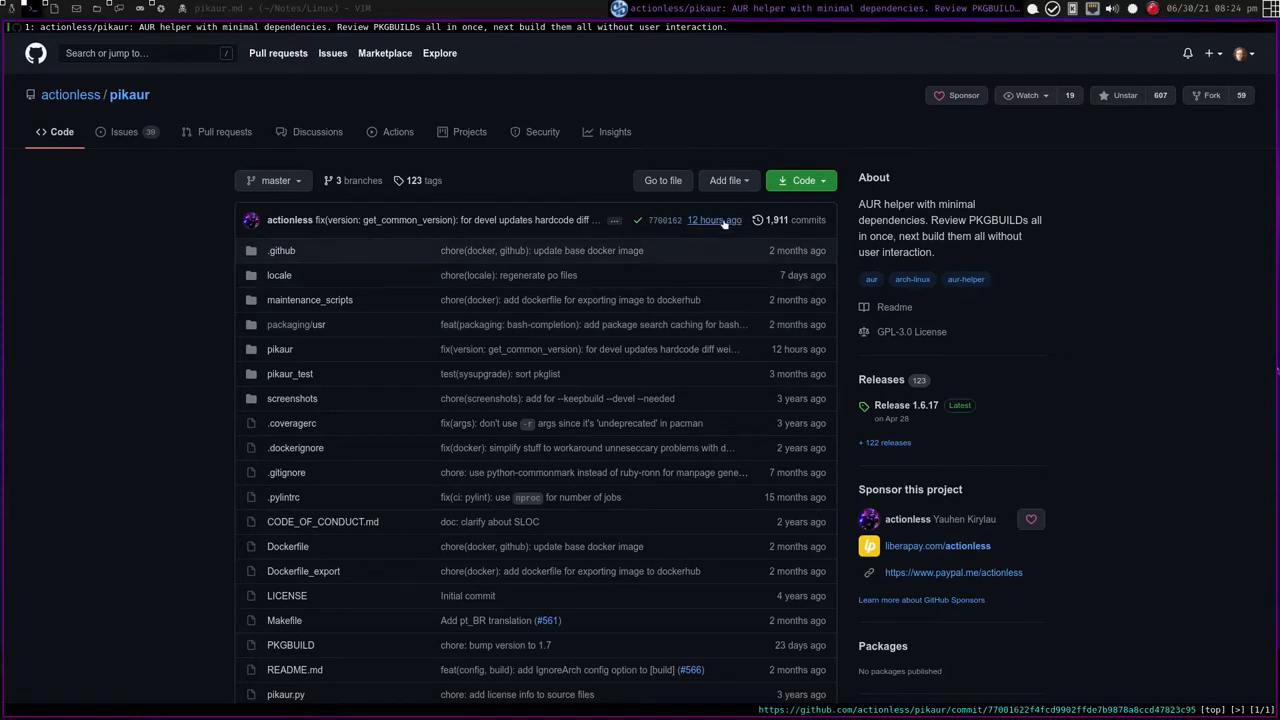
pyautogui.moveTo(718, 316)
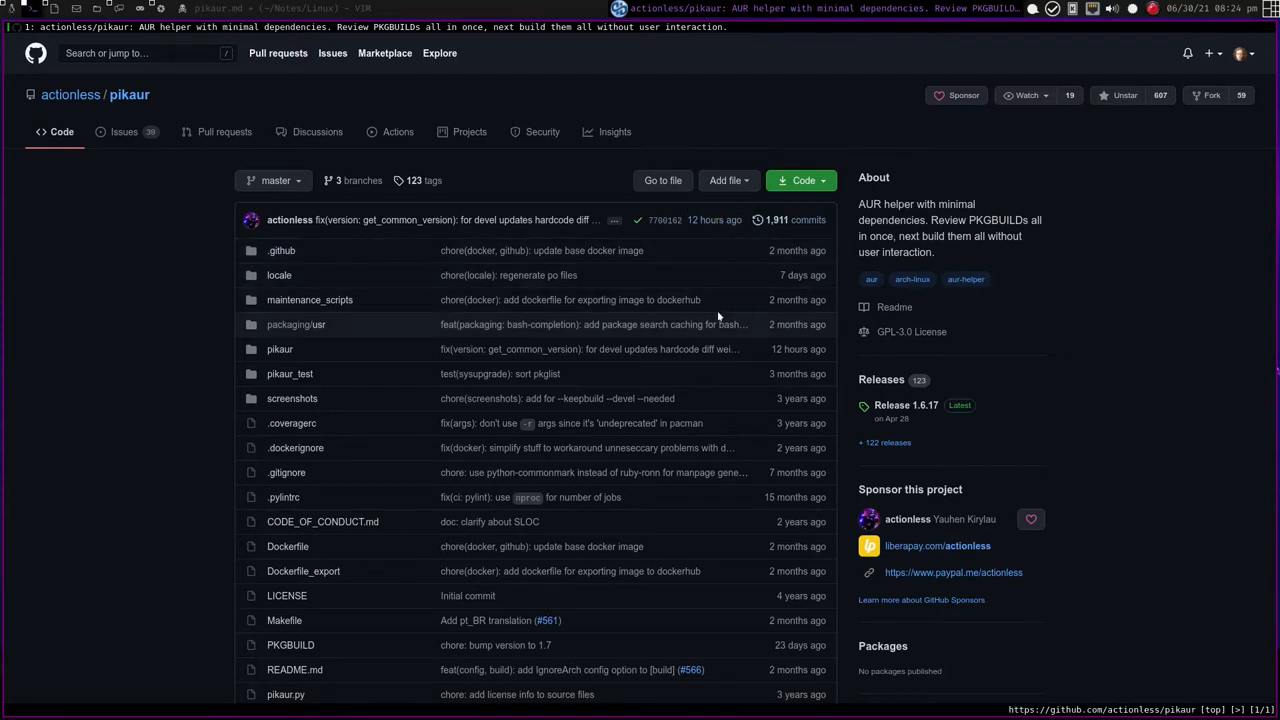
pyautogui.moveTo(124, 430)
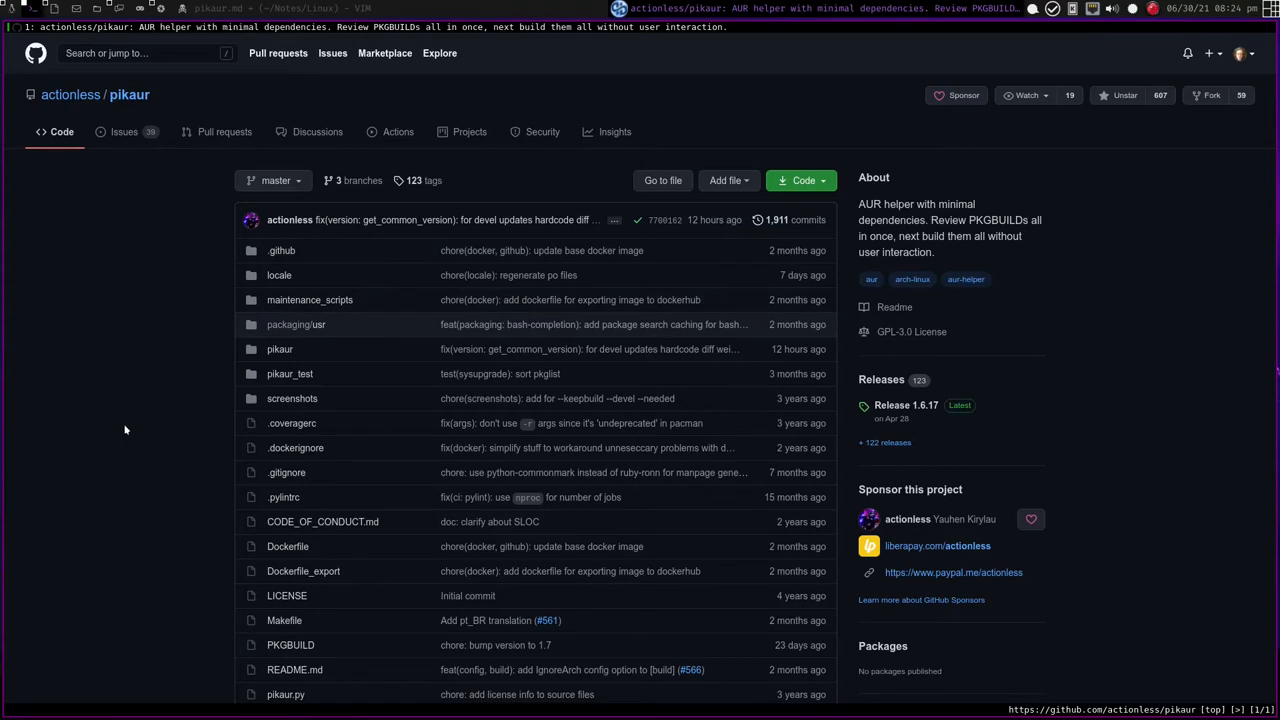
pyautogui.moveTo(88, 430)
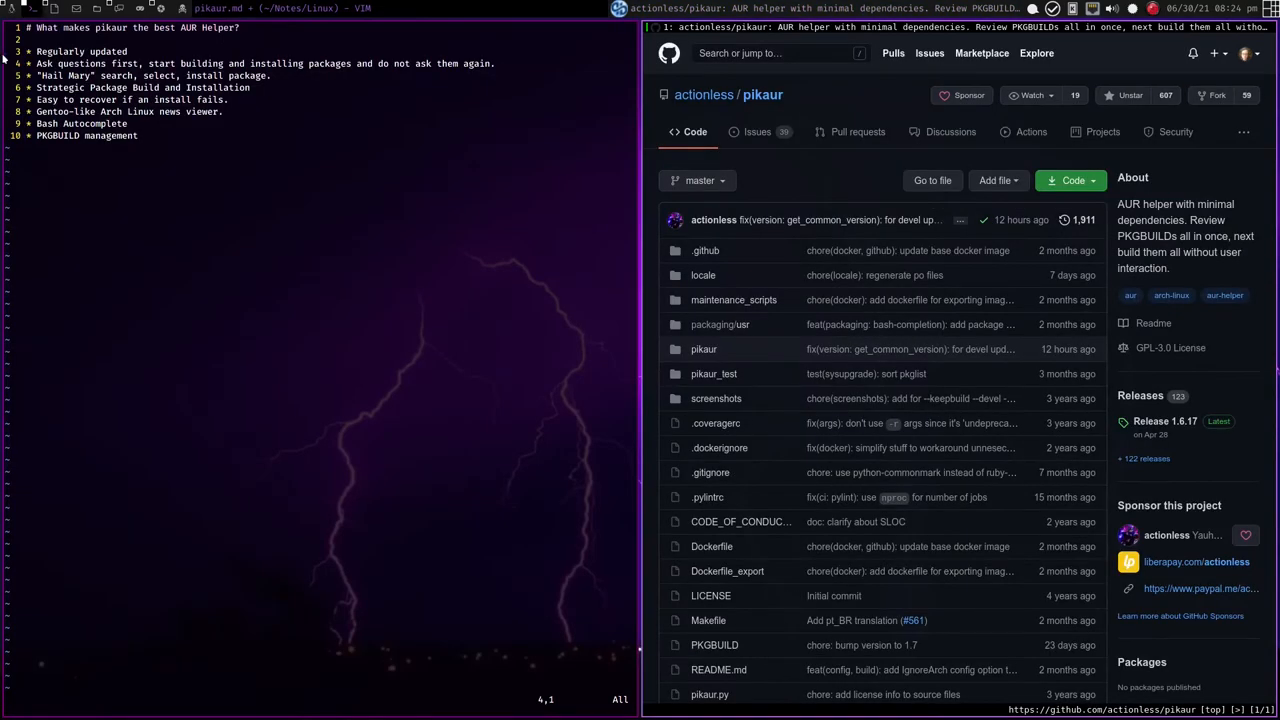
pyautogui.moveTo(216, 288)
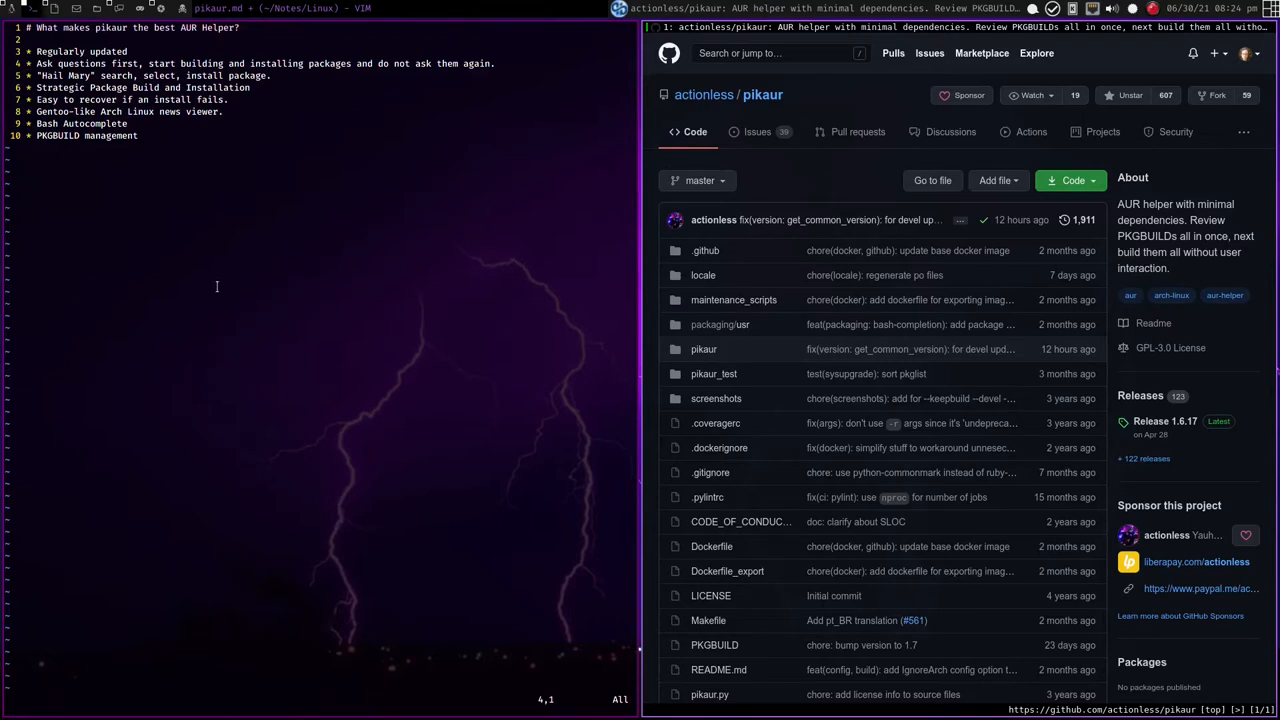
pyautogui.moveTo(434, 294)
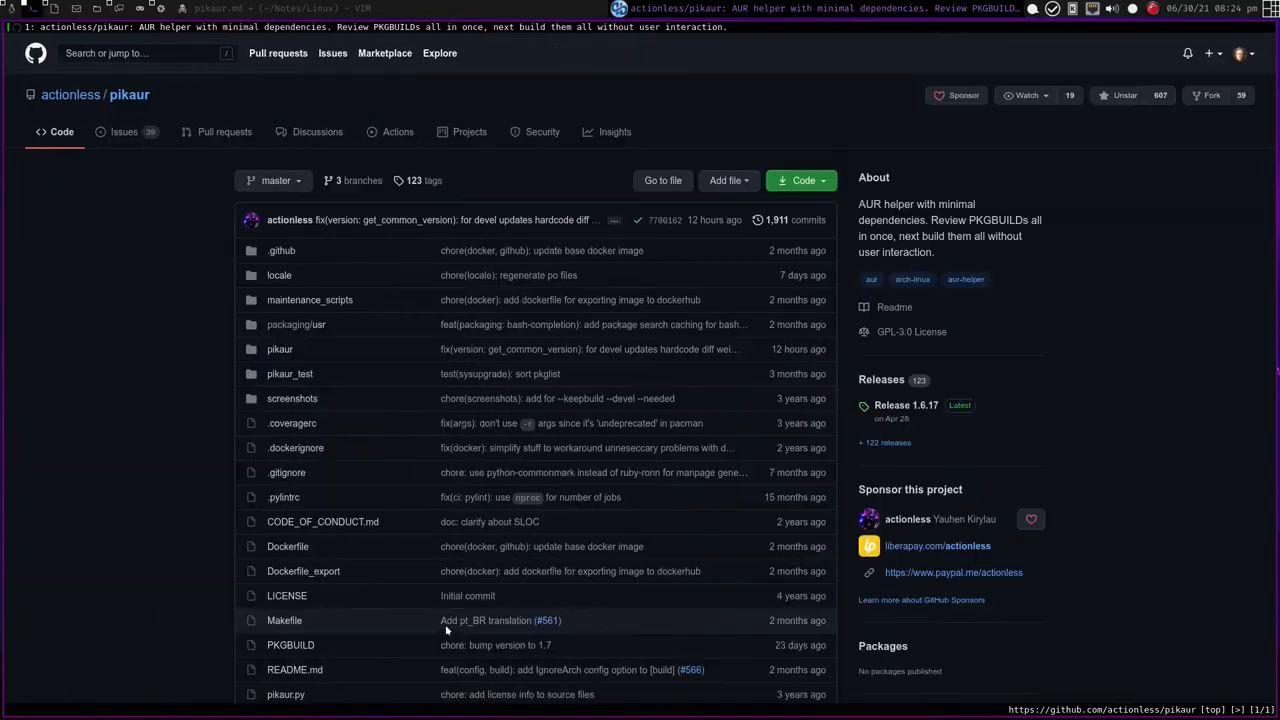
pyautogui.moveTo(1184, 320)
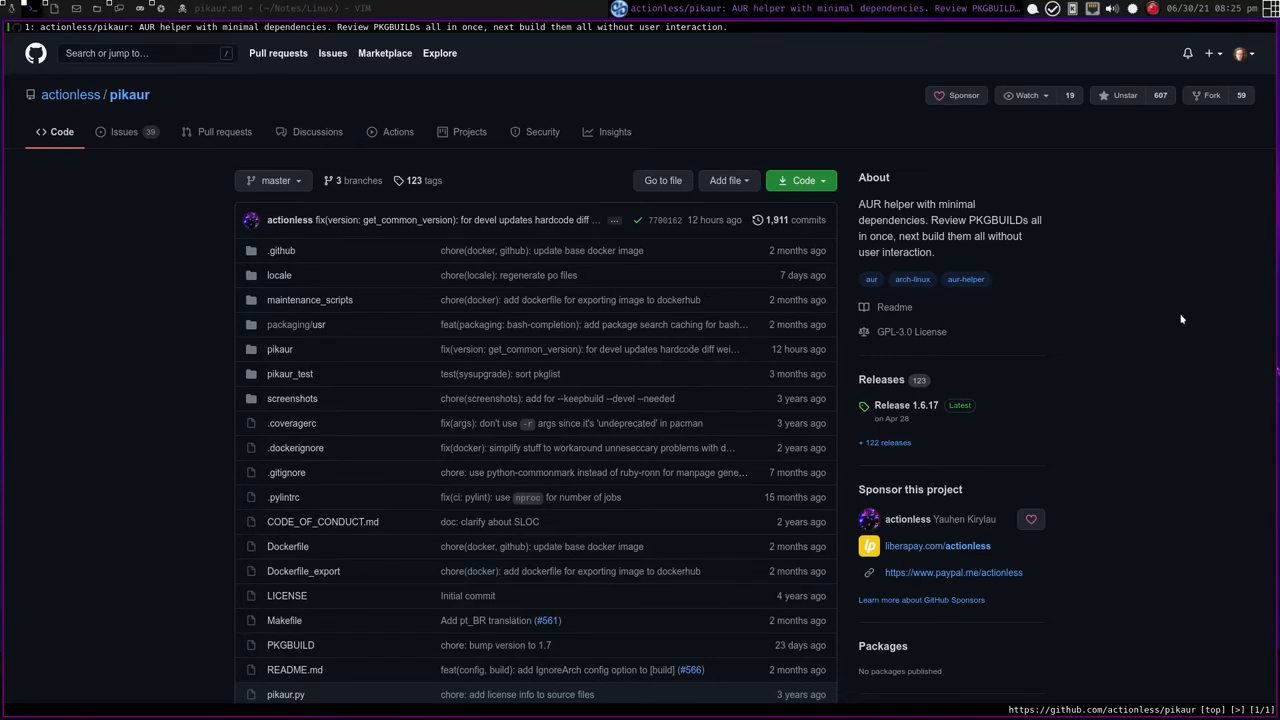
pyautogui.moveTo(1040, 372)
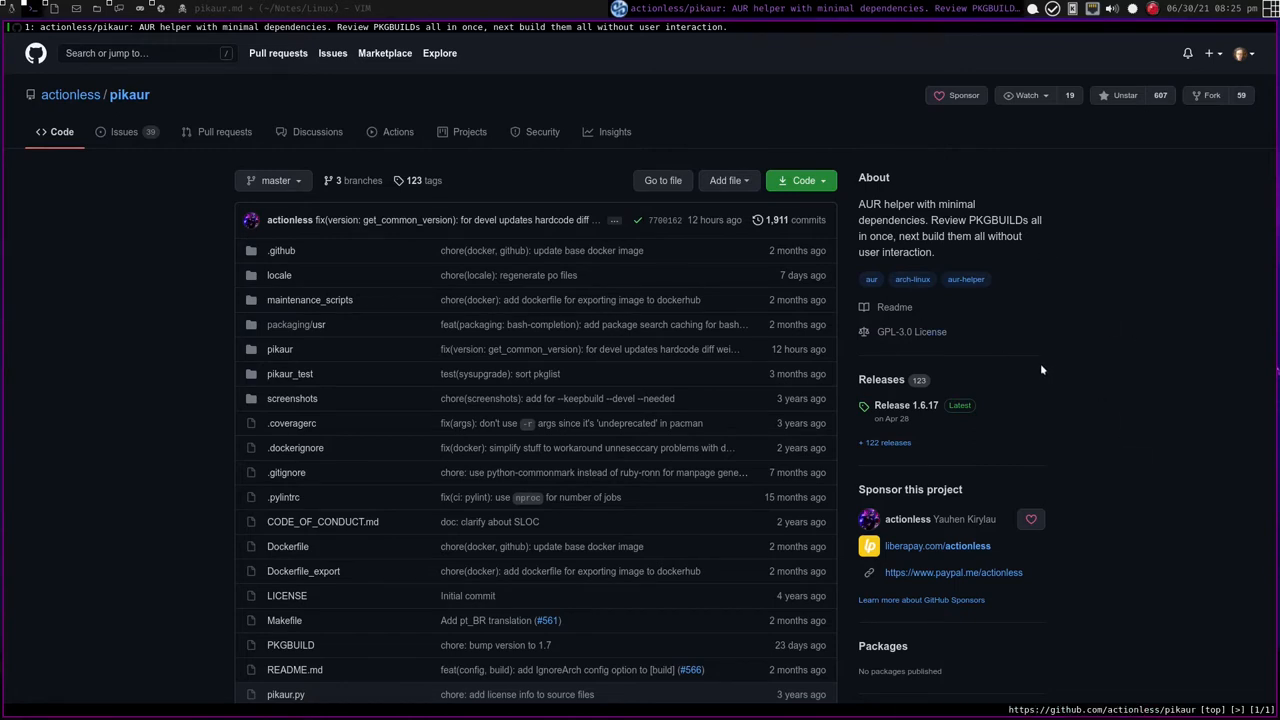
pyautogui.moveTo(1092, 374)
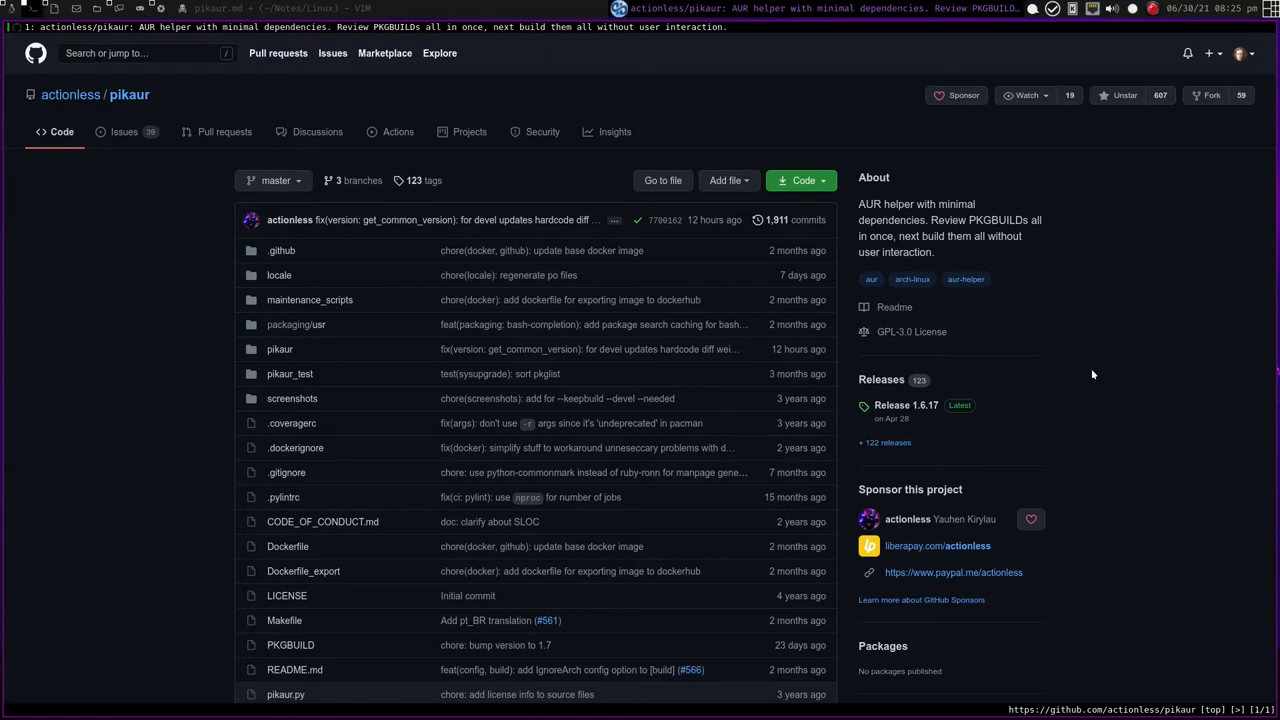
pyautogui.moveTo(1104, 320)
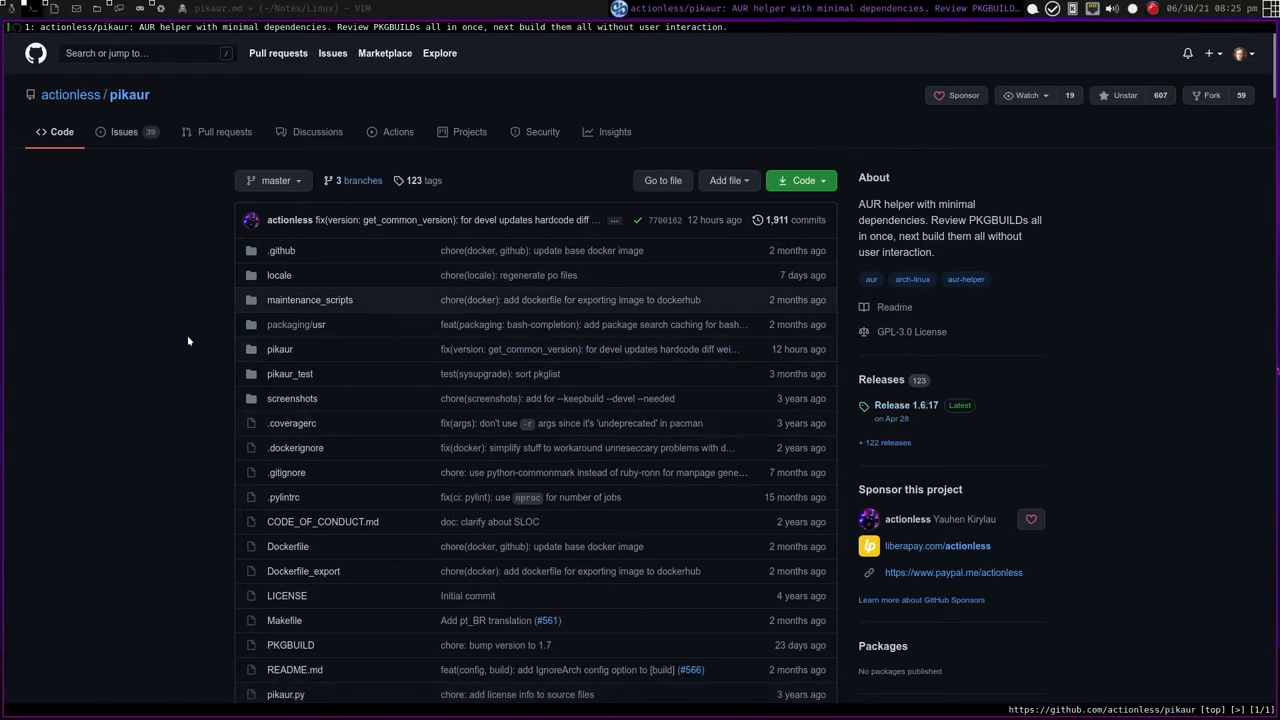
pyautogui.moveTo(184, 274)
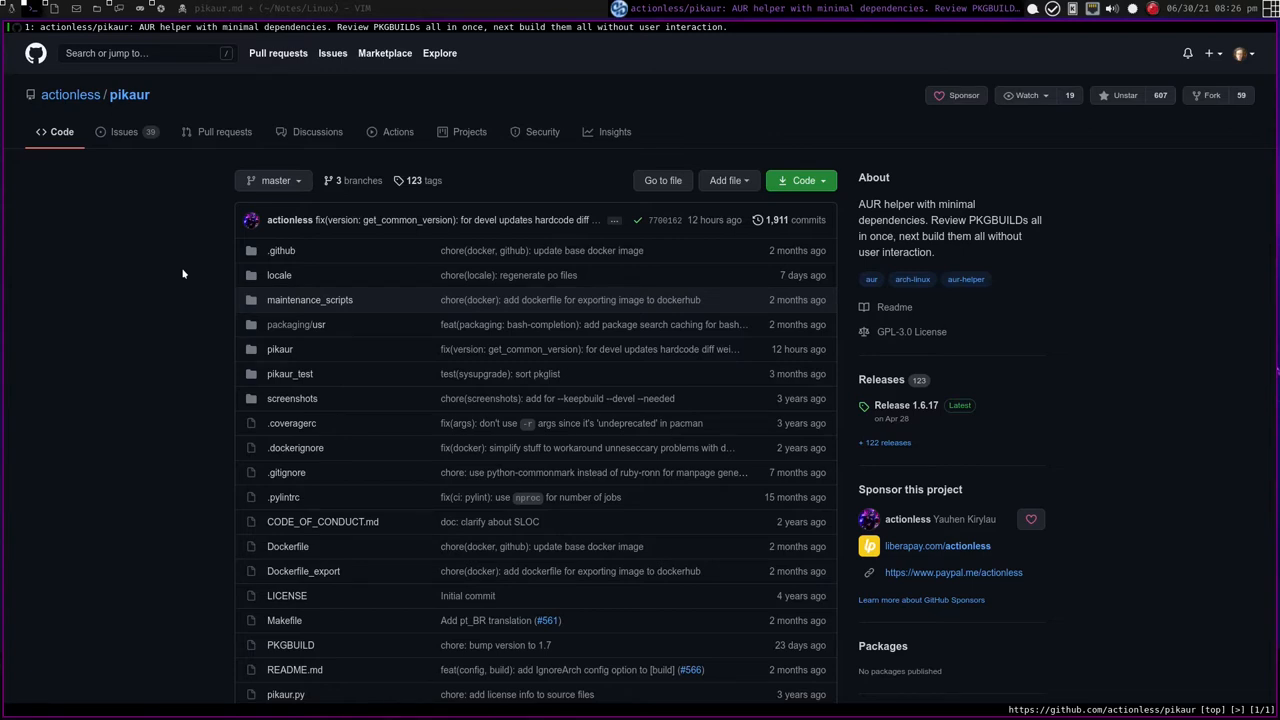
pyautogui.moveTo(1212, 442)
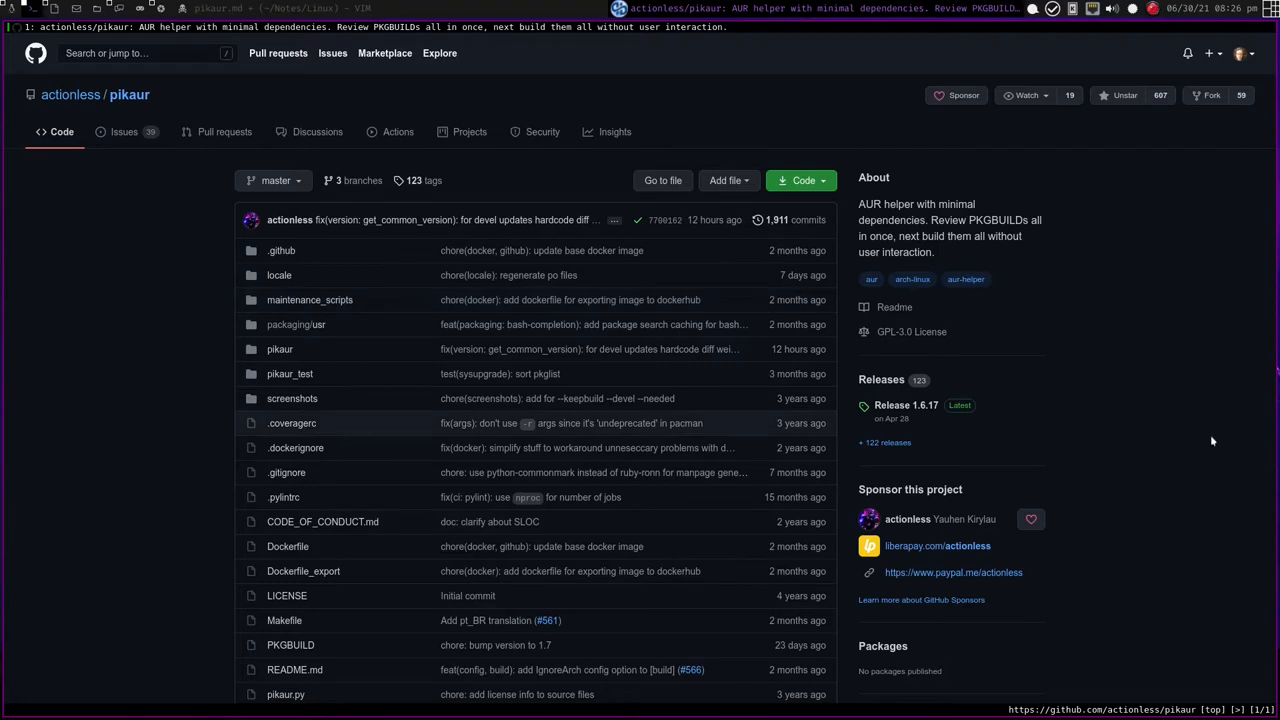
pyautogui.moveTo(1092, 242)
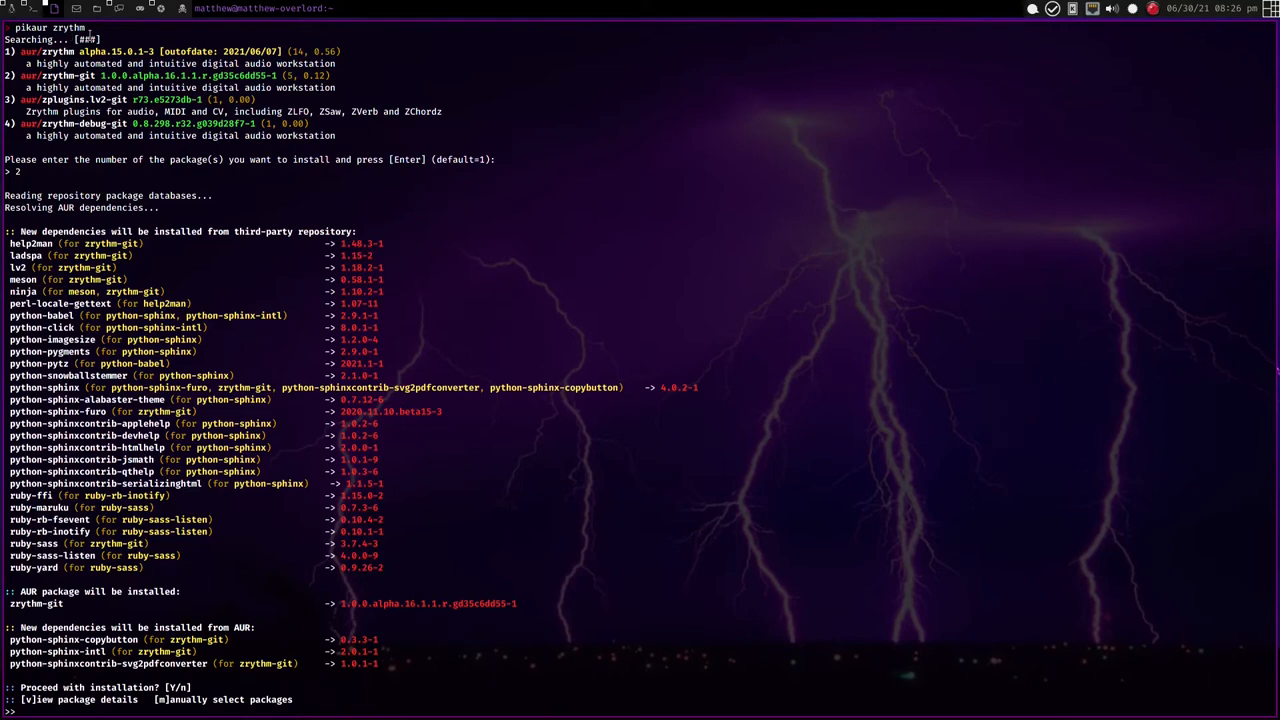
pyautogui.moveTo(44, 188)
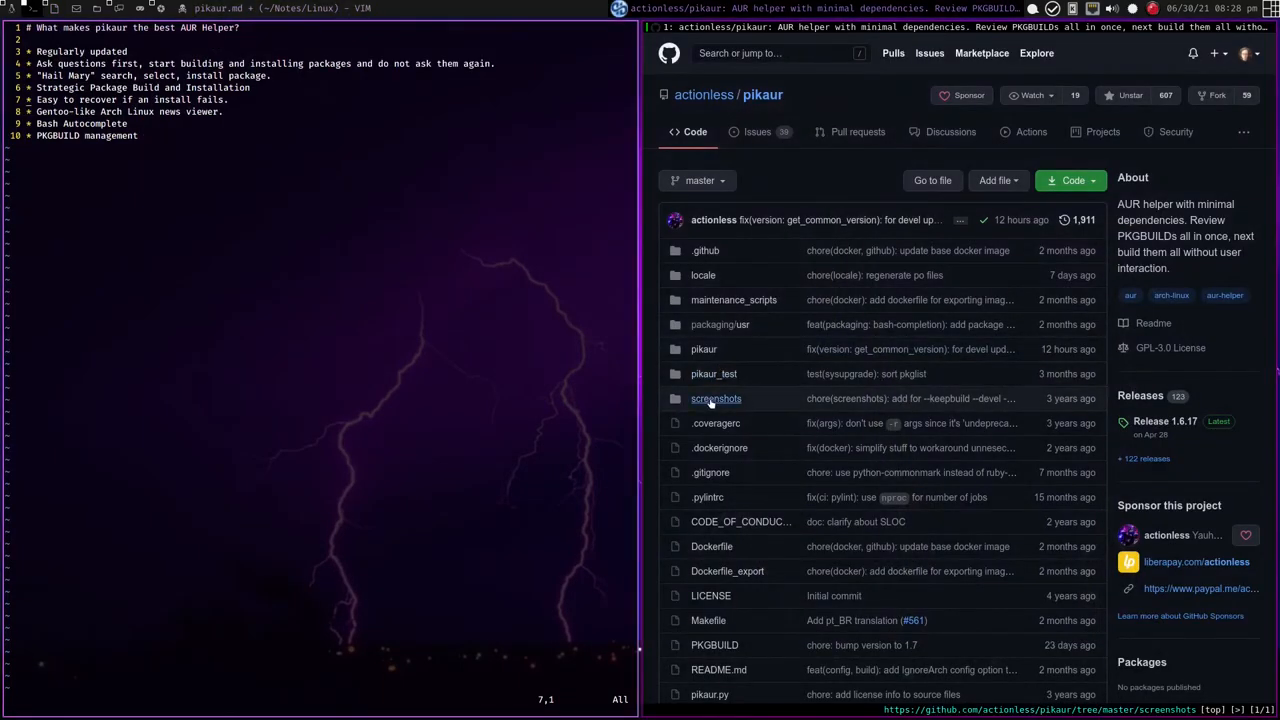
# - View the aur_repo_error.png screenshot from the repo's screenshots folder
pyautogui.click(716, 398)
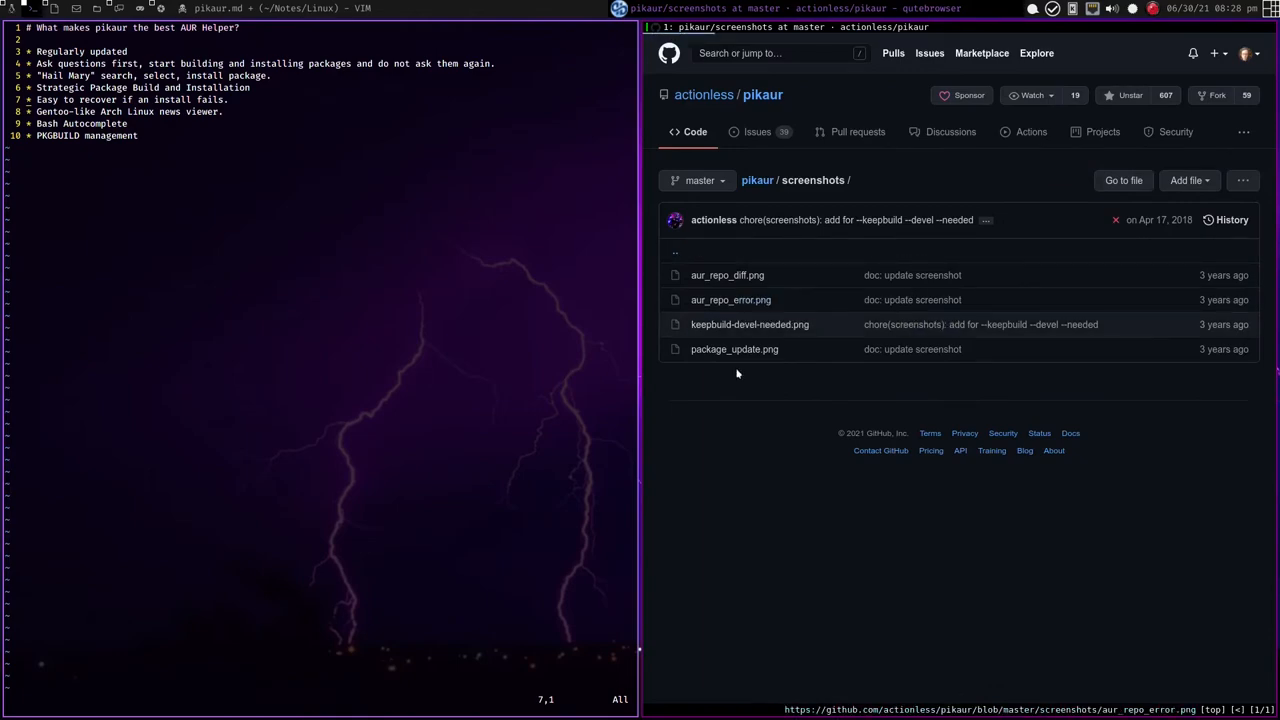
pyautogui.click(732, 300)
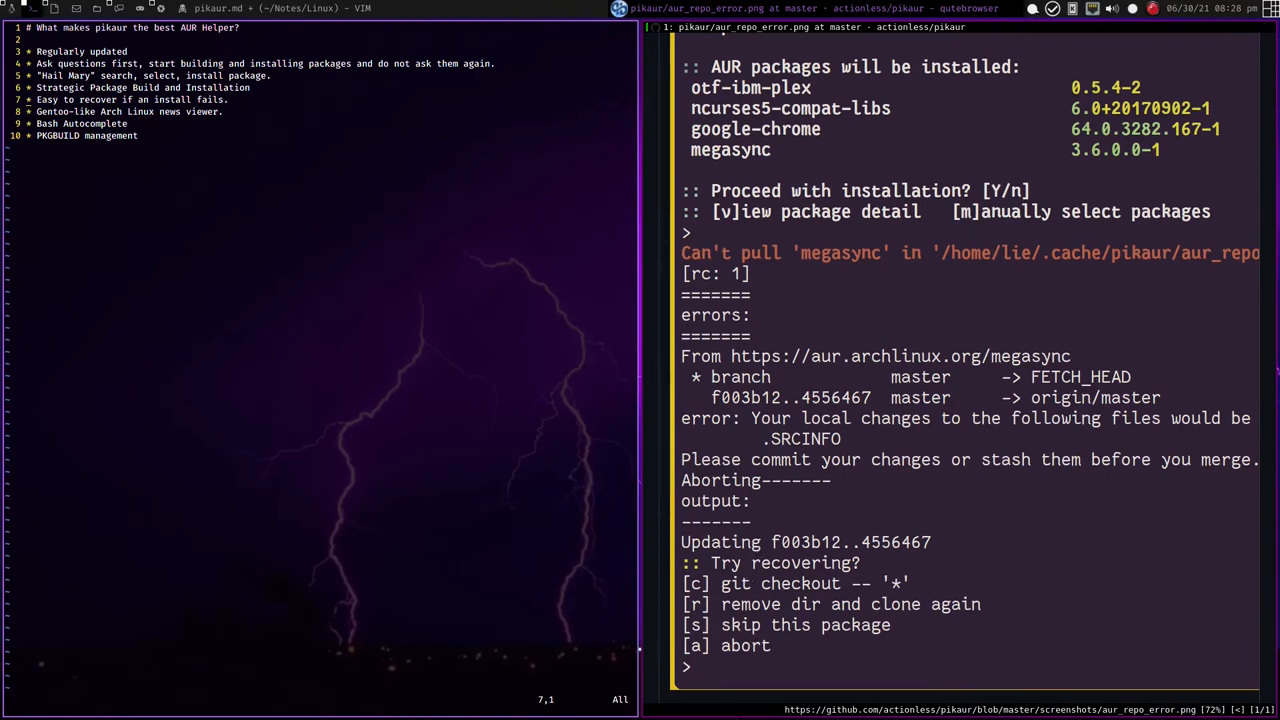
pyautogui.moveTo(1032, 546)
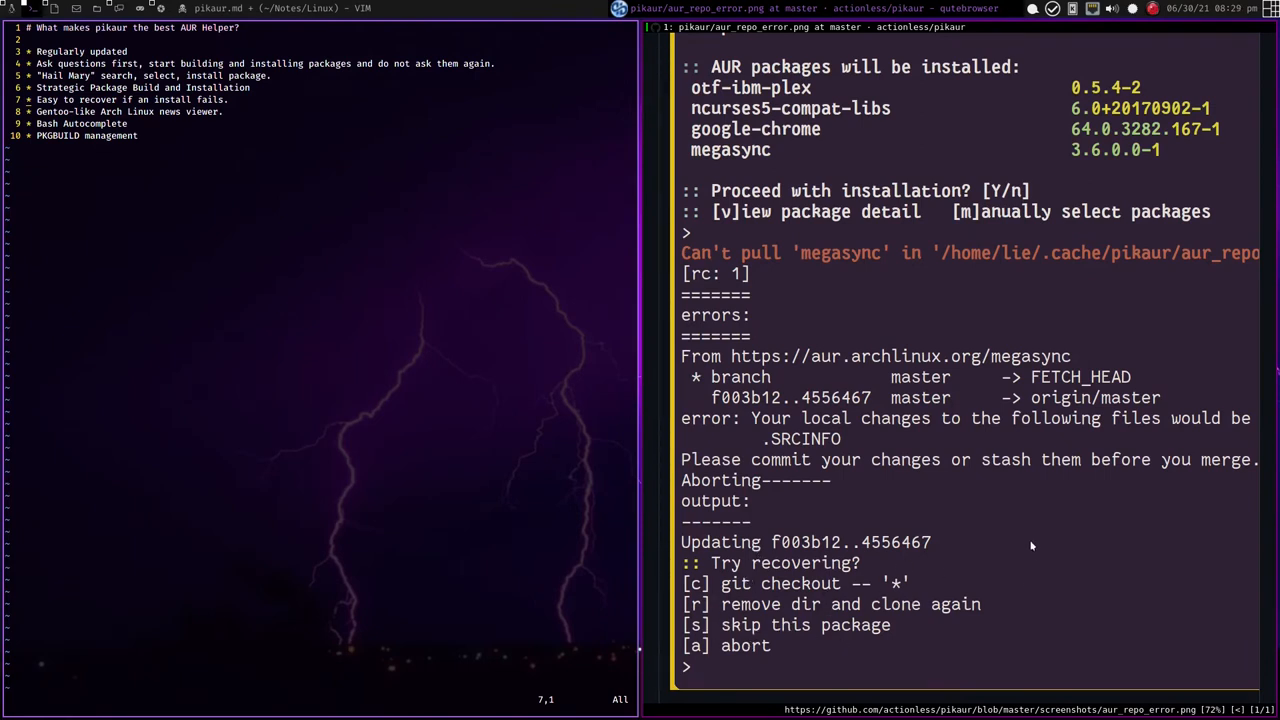
pyautogui.moveTo(1052, 544)
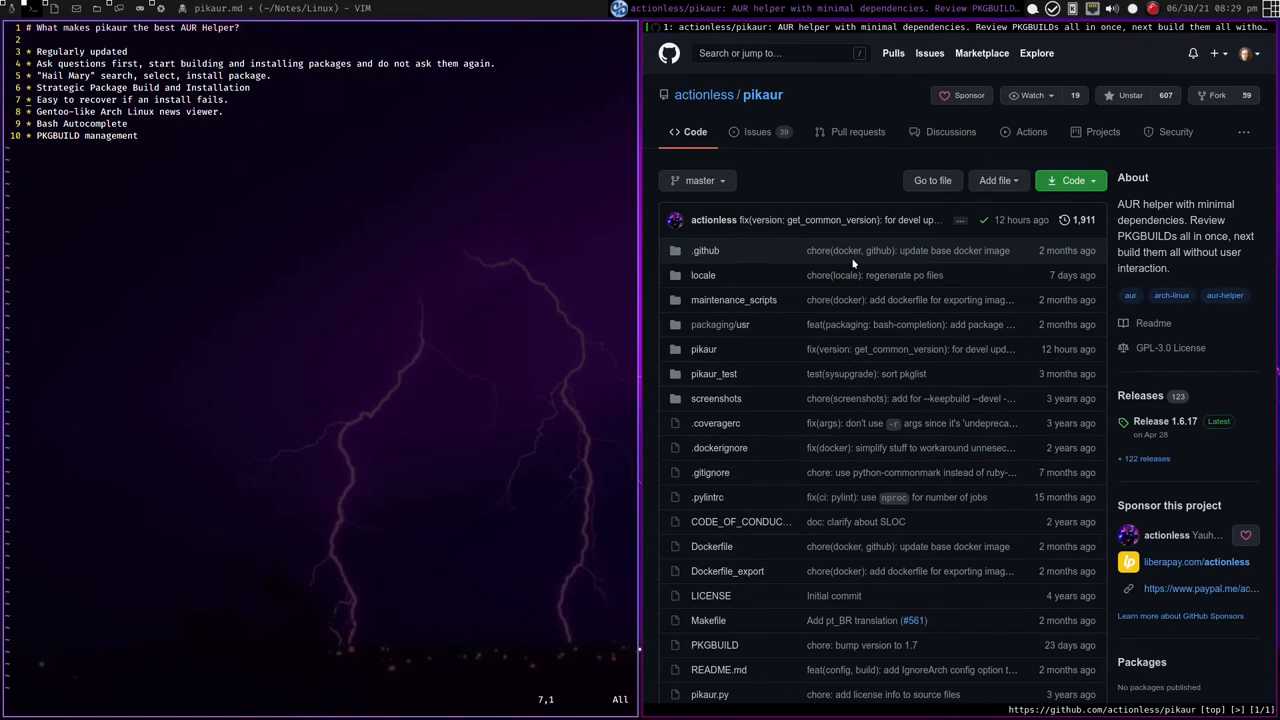
pyautogui.moveTo(878, 276)
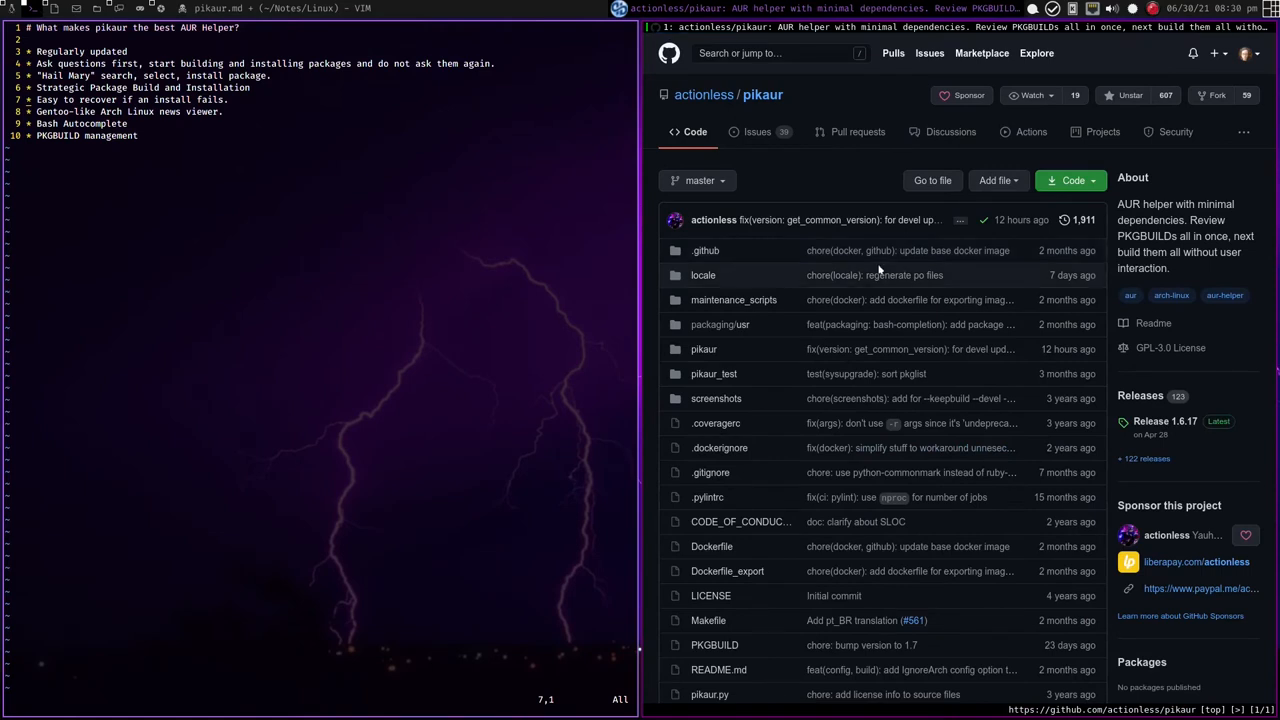
pyautogui.moveTo(888, 272)
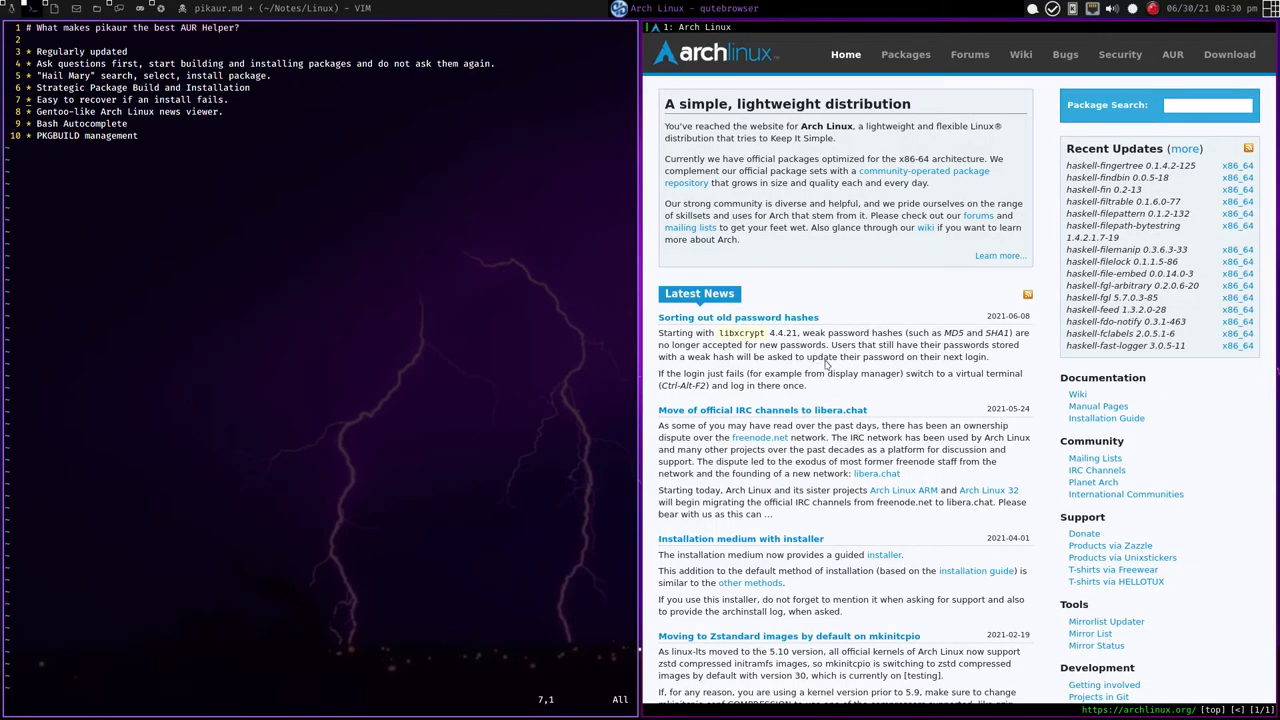
pyautogui.moveTo(980, 426)
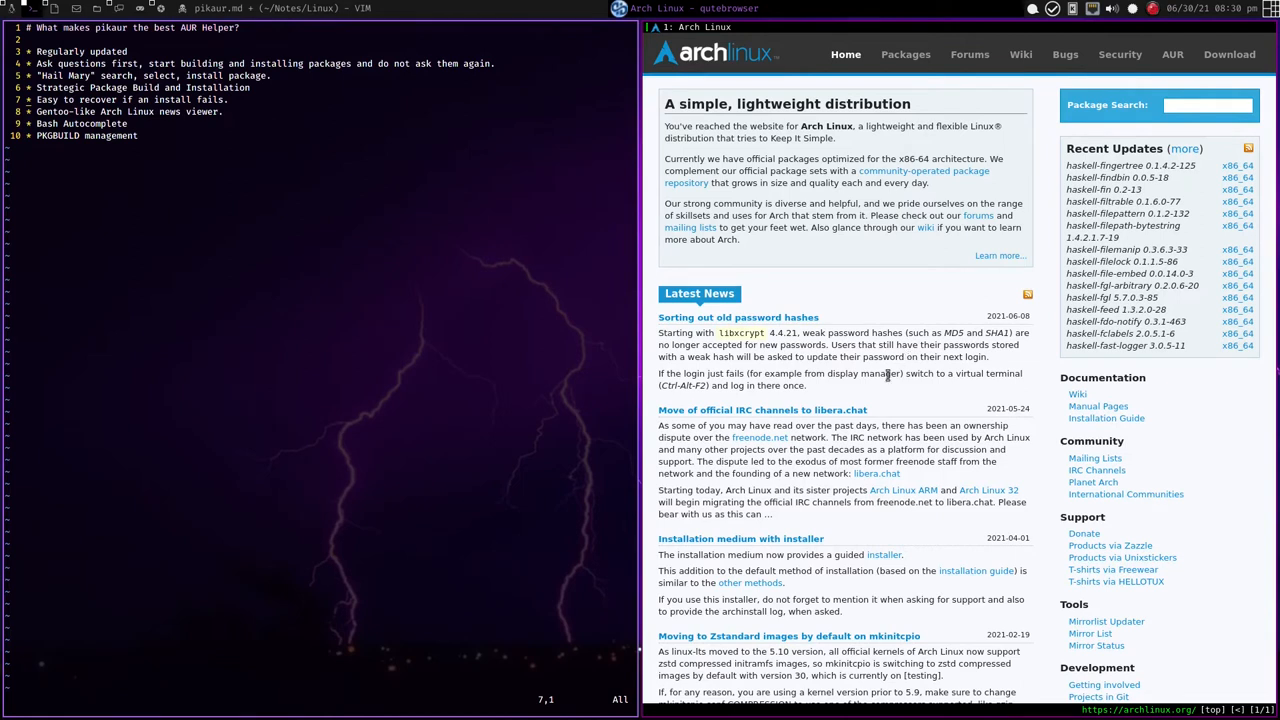
pyautogui.moveTo(900, 344)
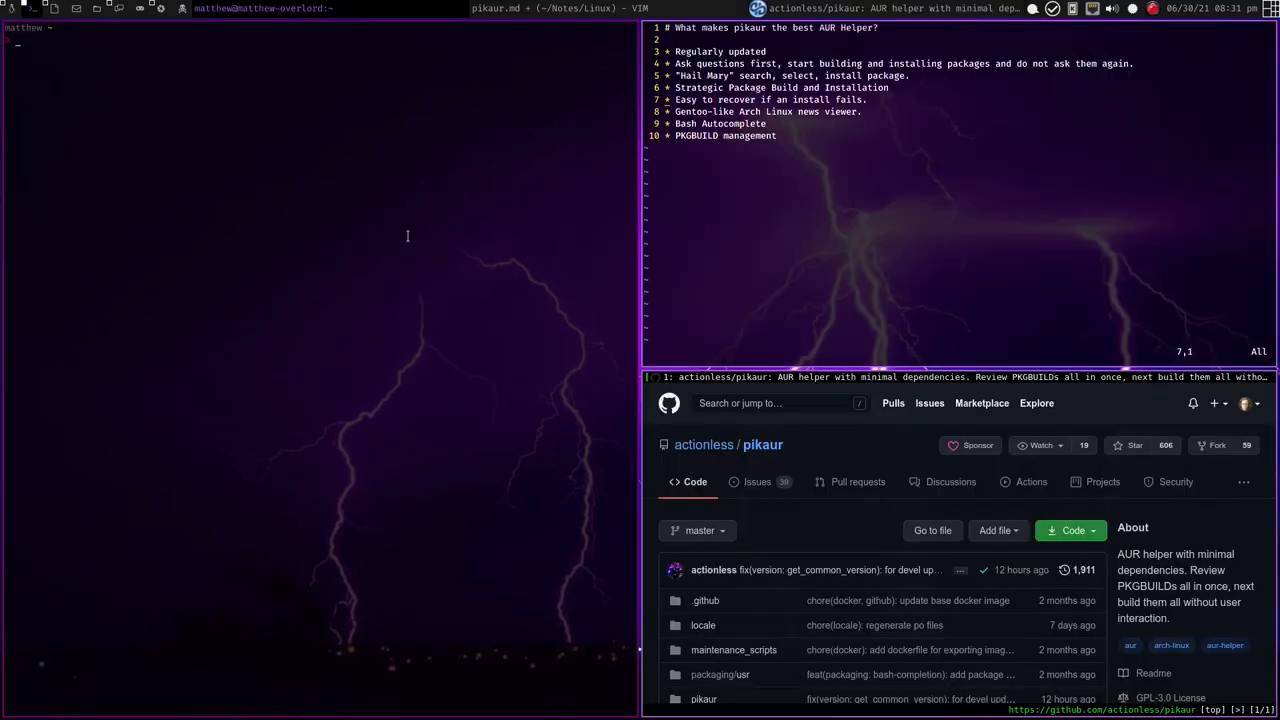
# - Start a 'cd Do' directory change and tab-complete the directory name
pyautogui.write('cd')
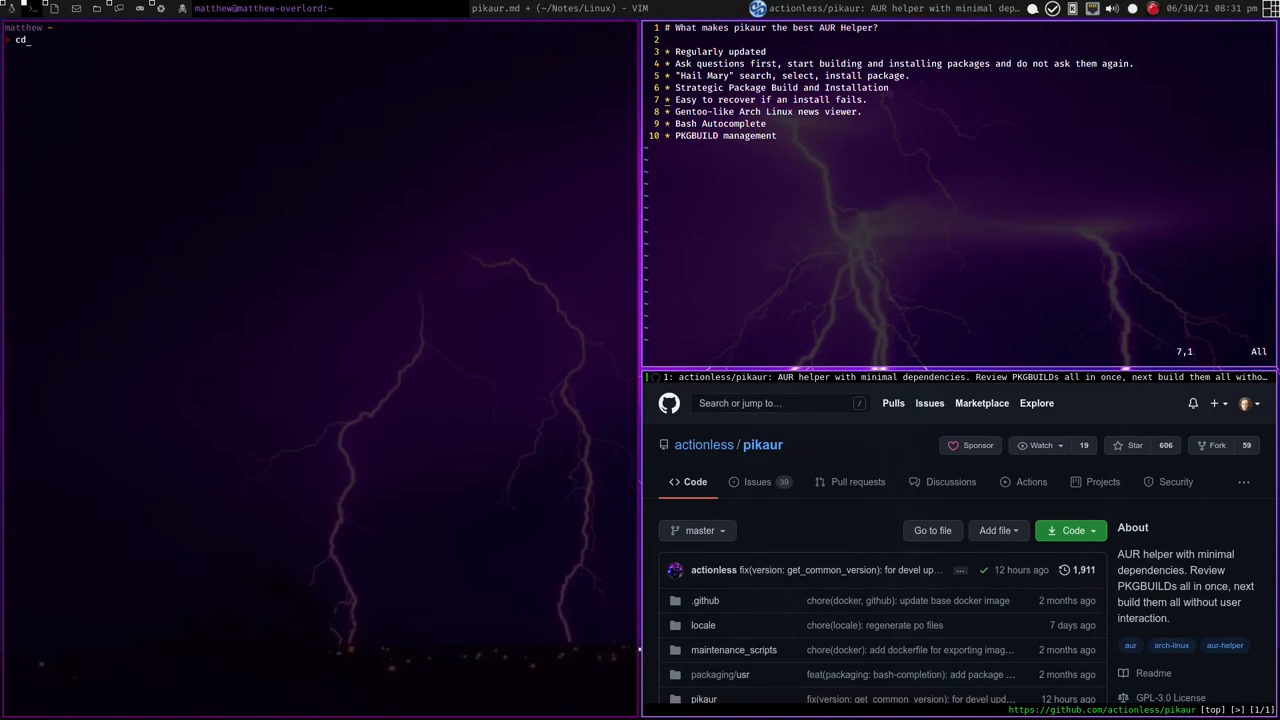
pyautogui.write('Do')
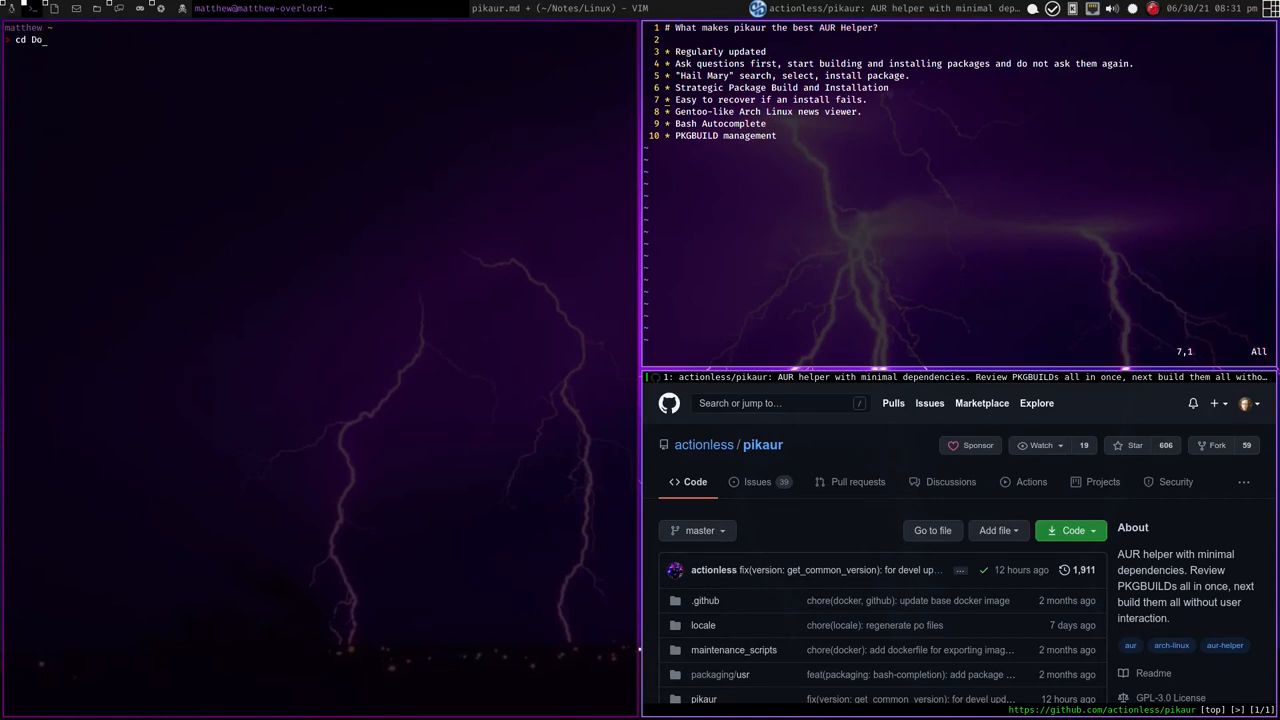
pyautogui.press('Tab')
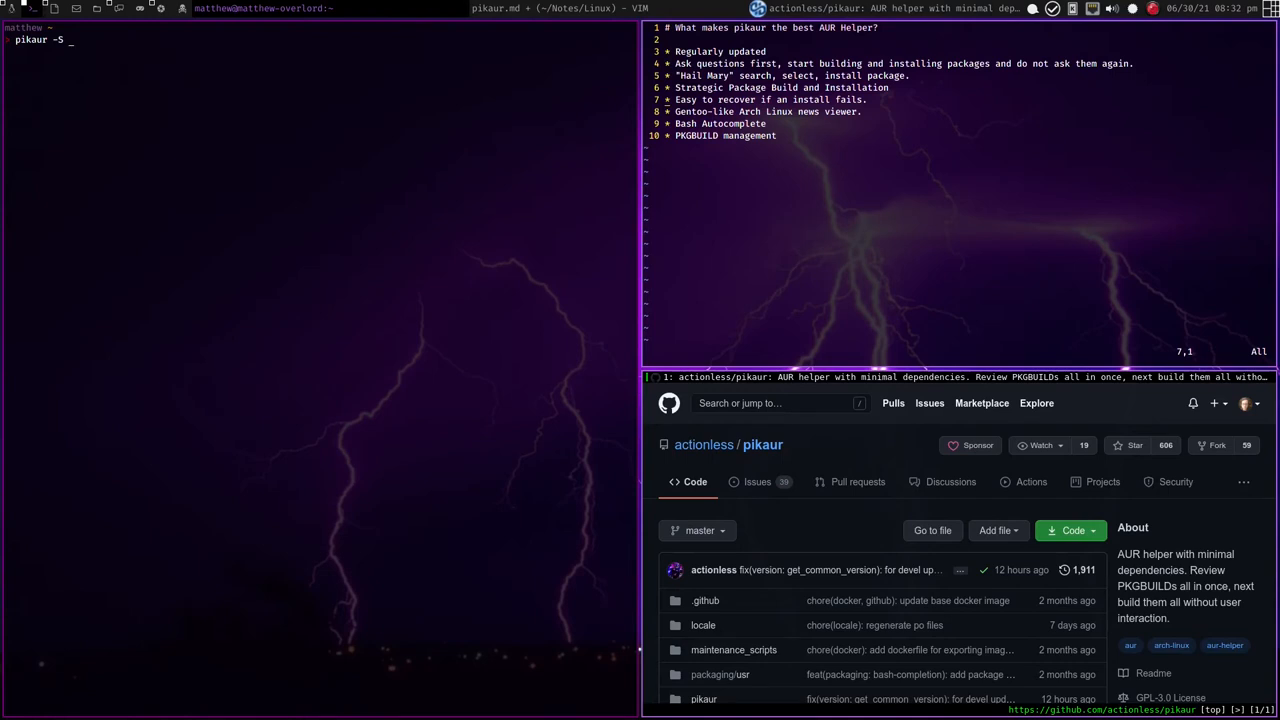
# - Tab-complete librewolf package names, then run 'pikaur -Ss' to show the zrythm-git install output
pyautogui.write('librewolf')
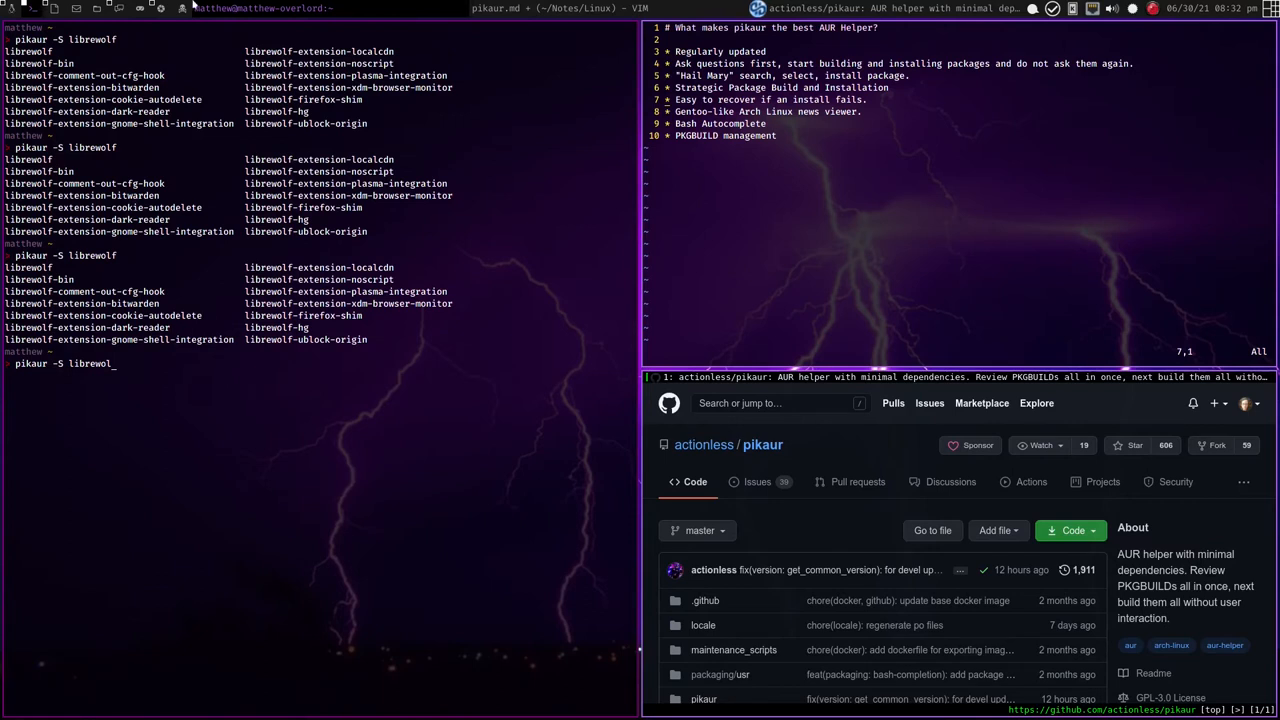
pyautogui.moveTo(192, 432)
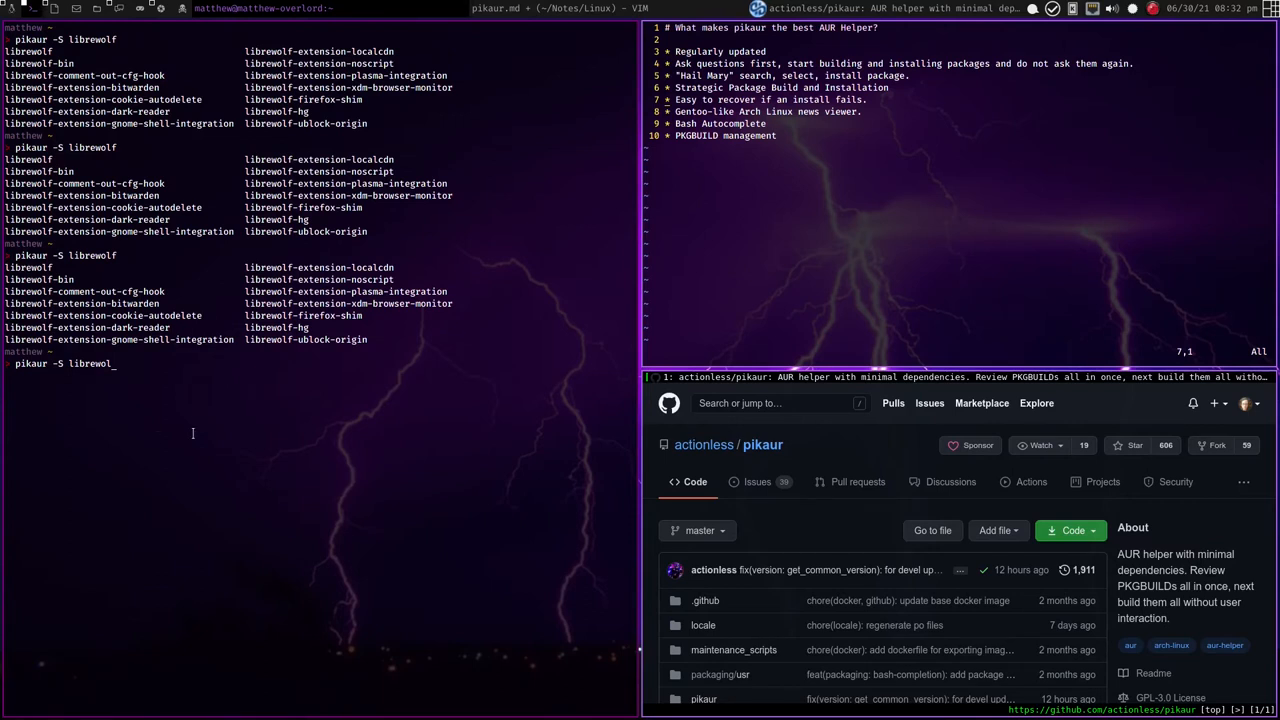
pyautogui.moveTo(488, 260)
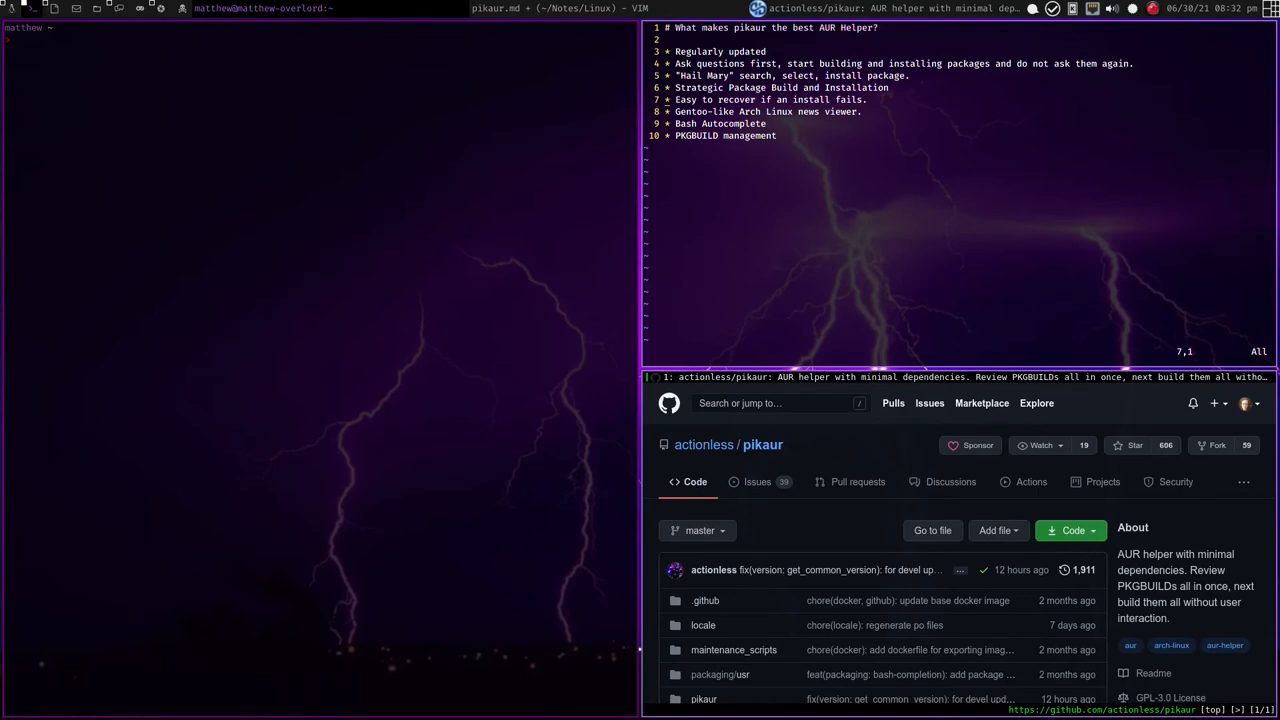
pyautogui.write('pikaur =')
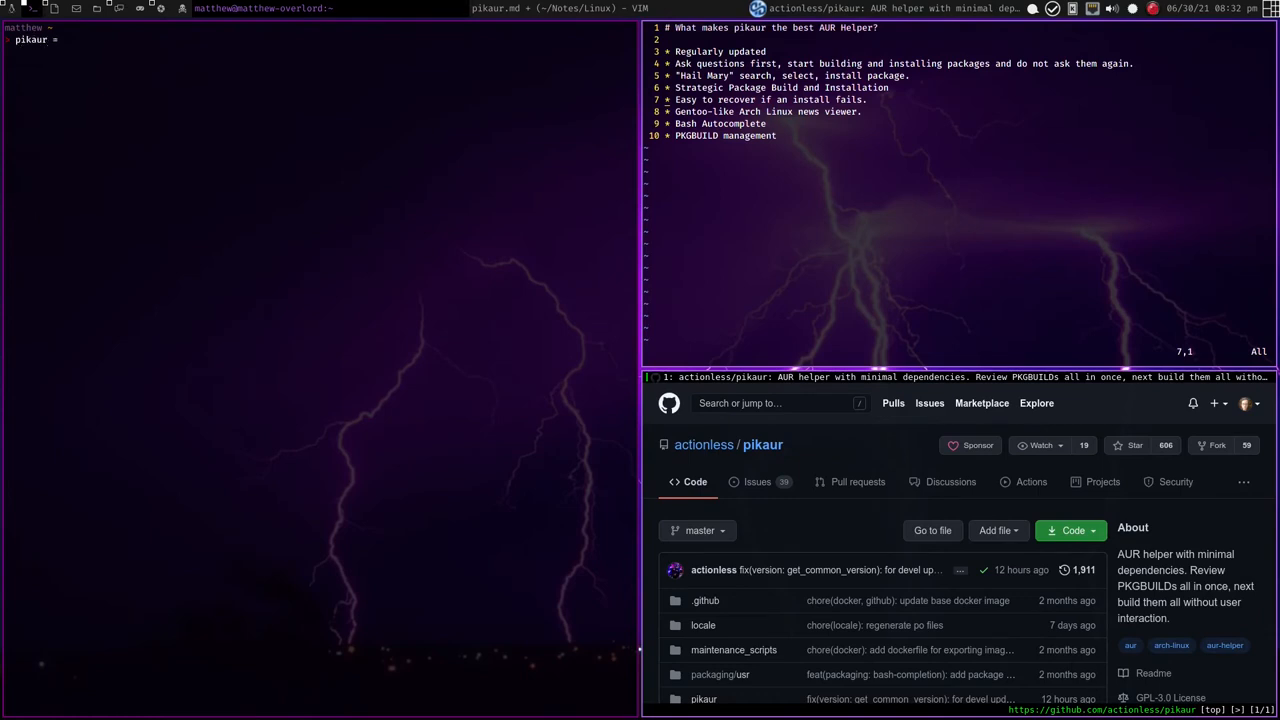
pyautogui.write('-Ss')
pyautogui.write('gg')
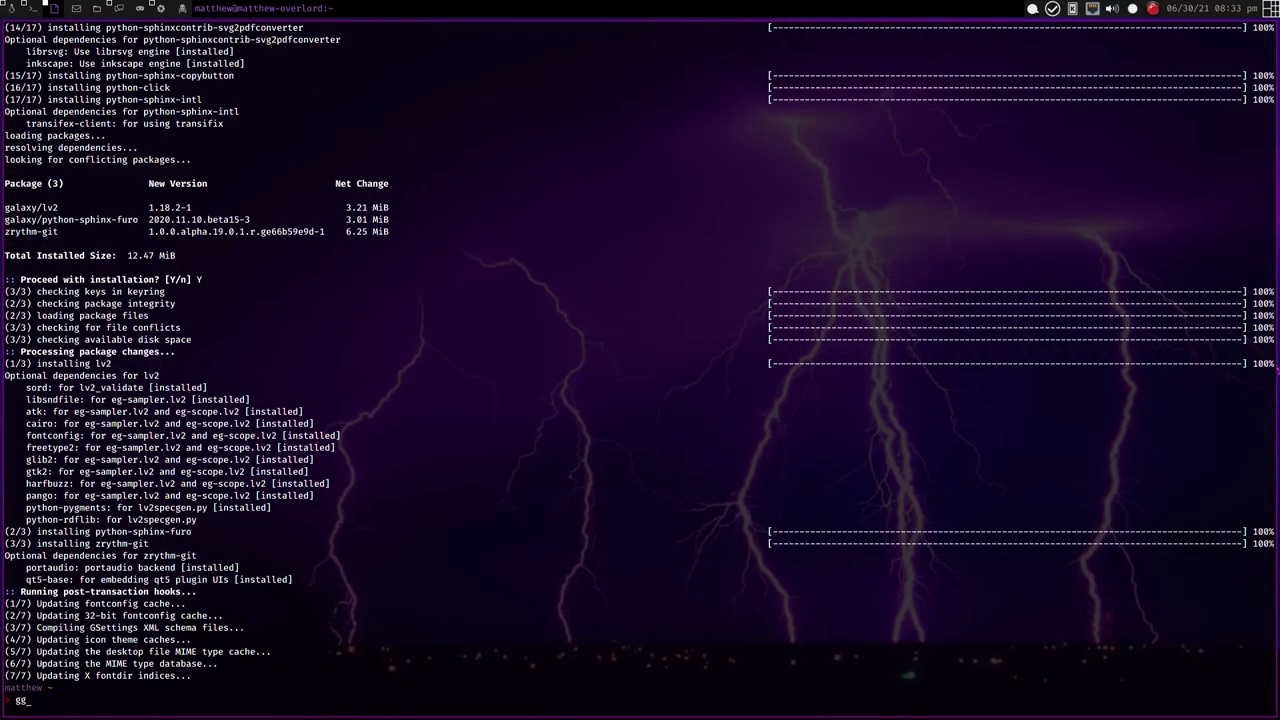
# - Scroll back through the install's package list and answer Y at the PKGBUILD review prompt
pyautogui.press('Return')
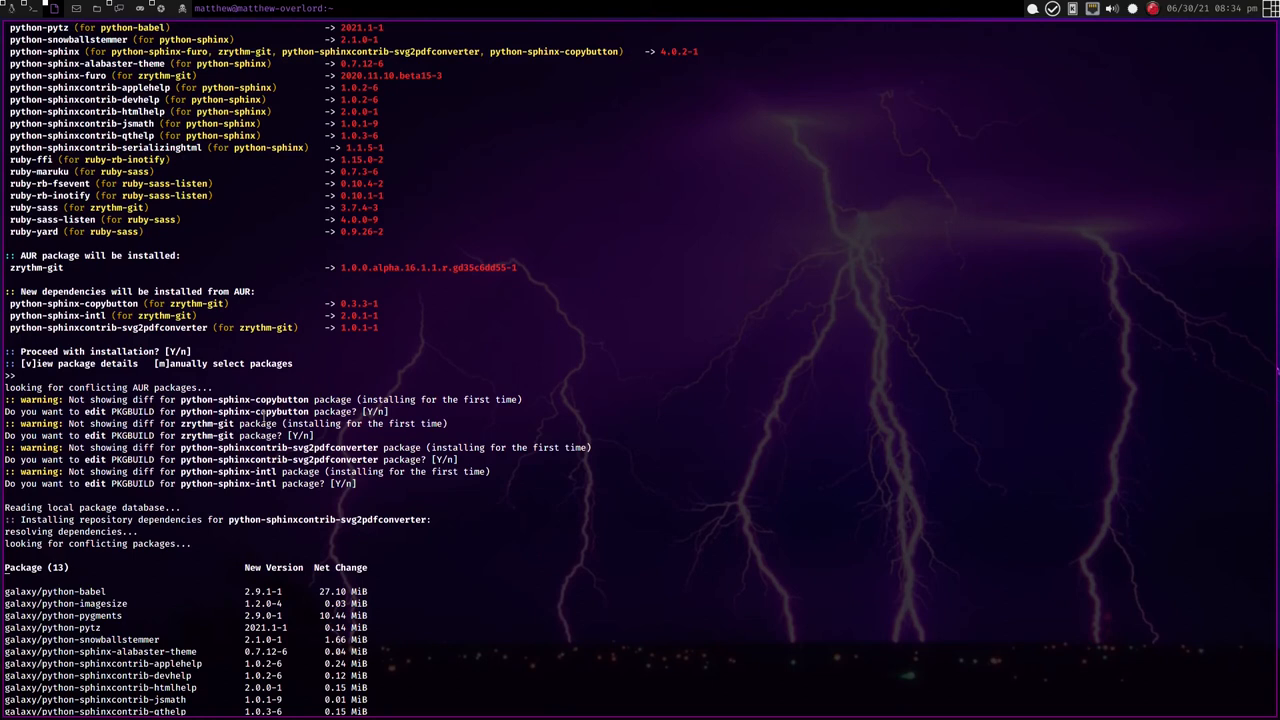
pyautogui.moveTo(690, 308)
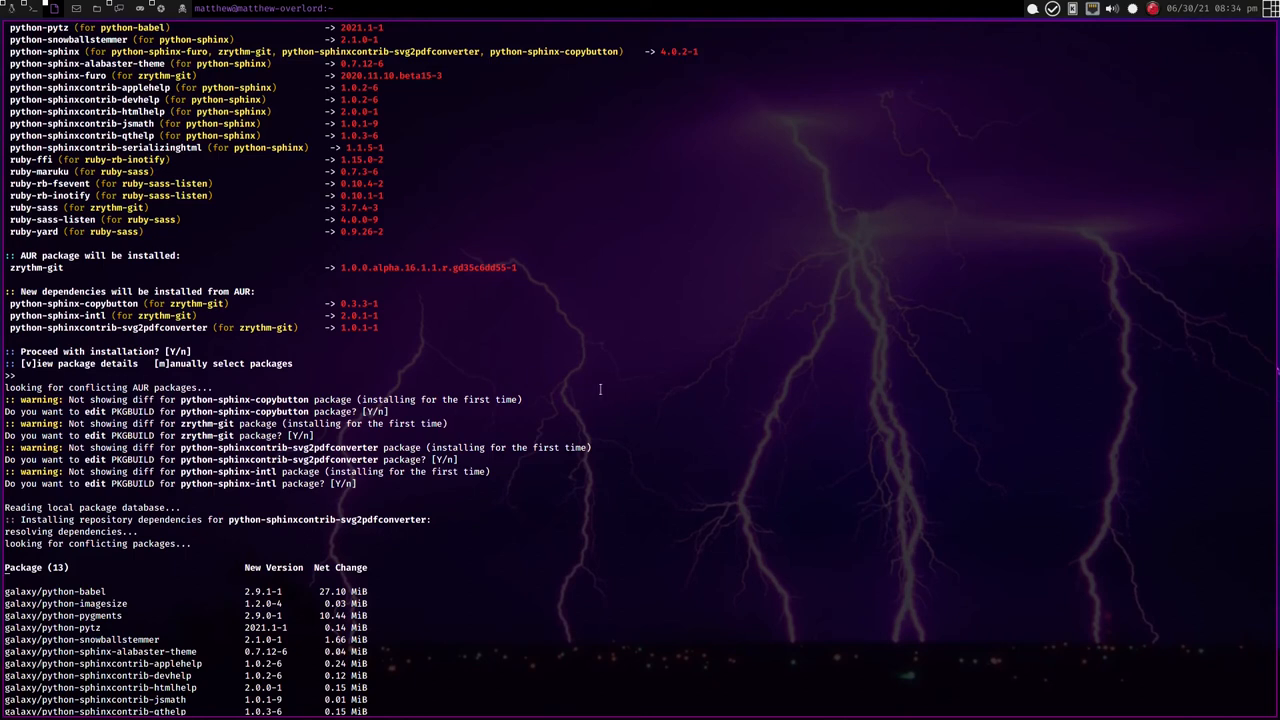
pyautogui.write('Y')
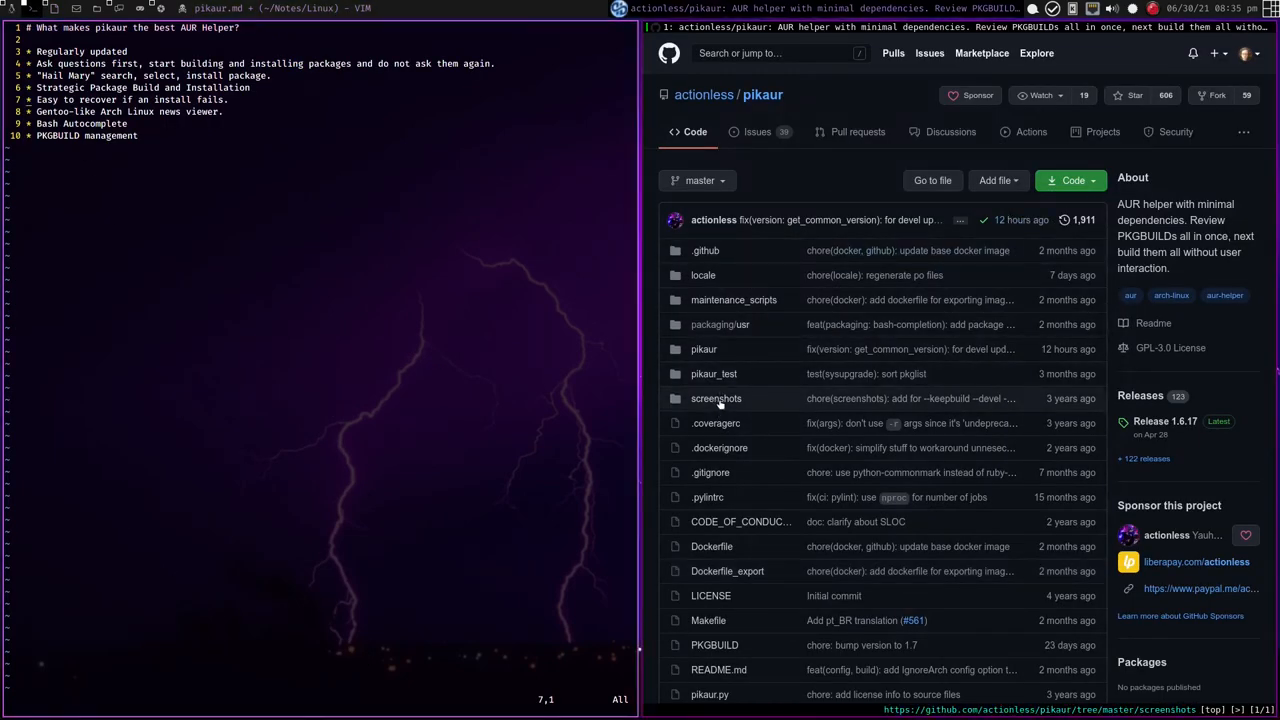
pyautogui.click(716, 398)
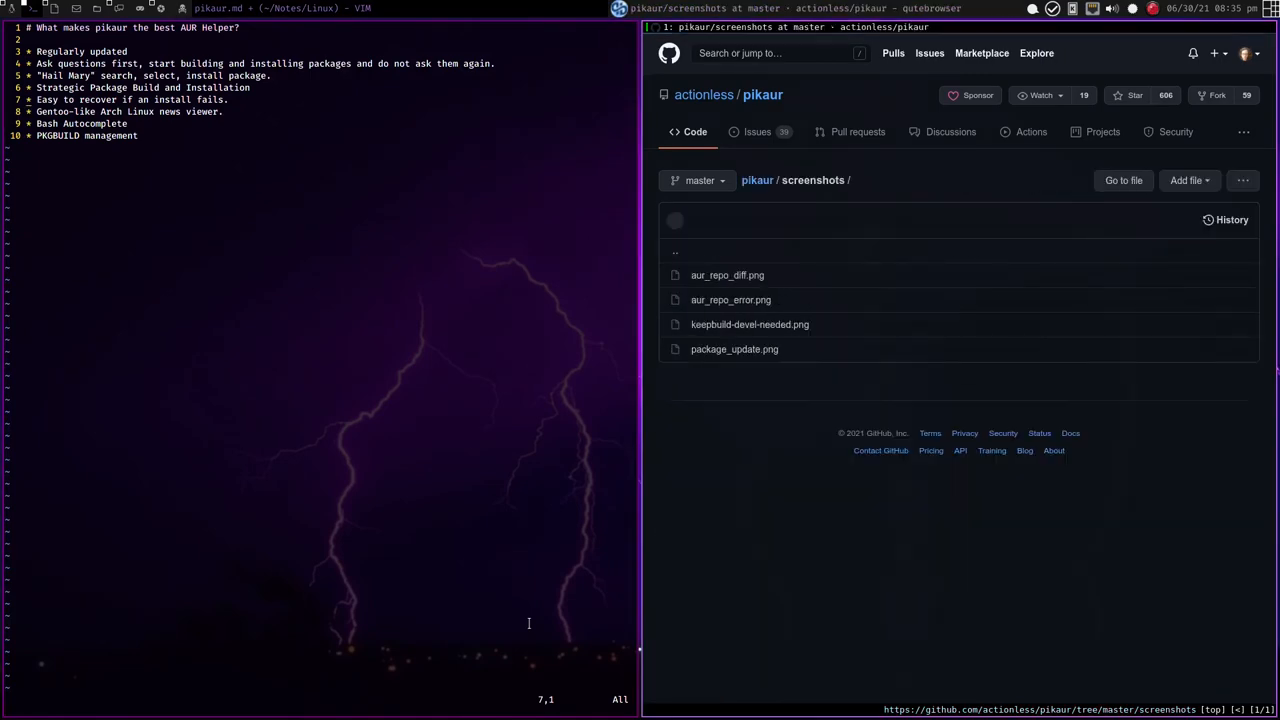
pyautogui.click(728, 276)
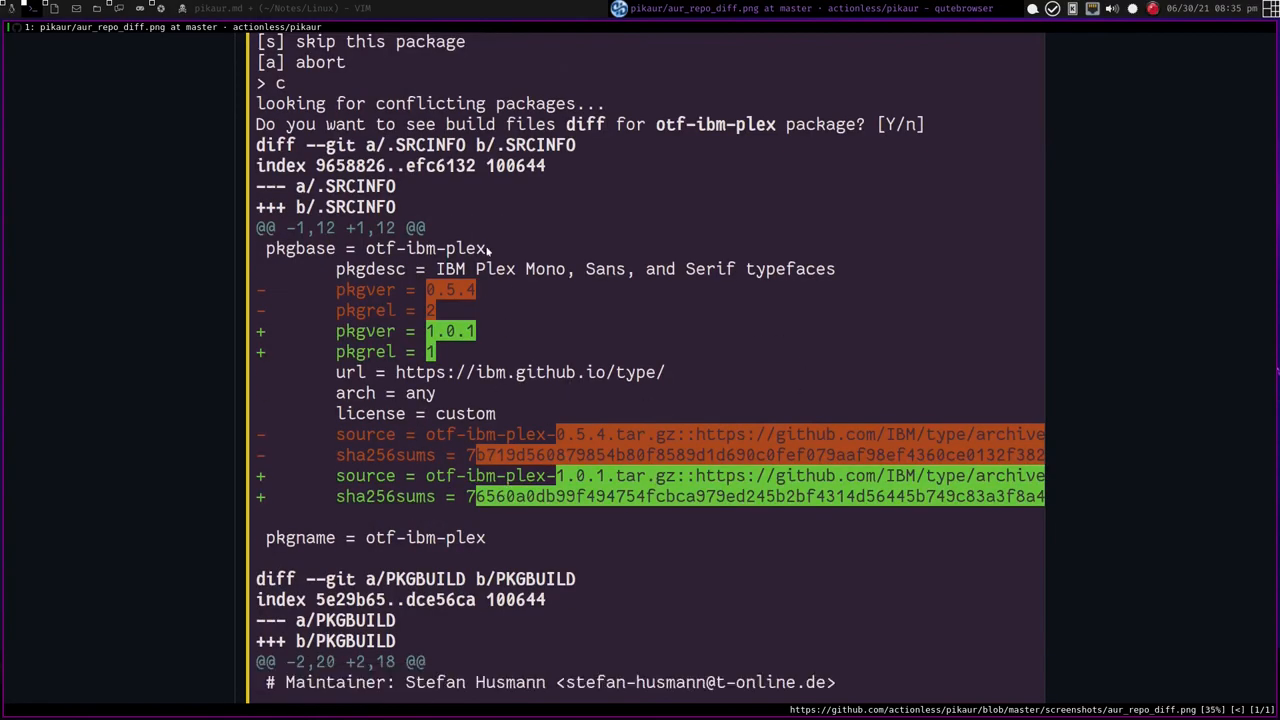
pyautogui.moveTo(796, 310)
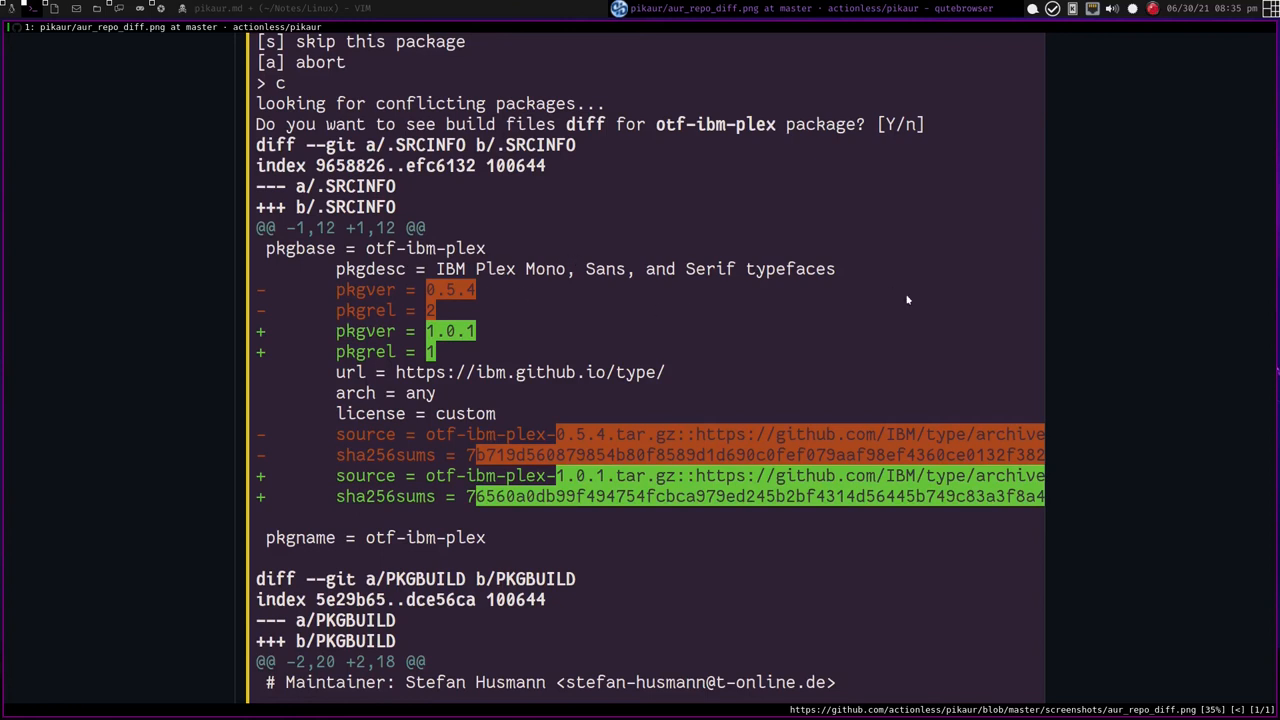
pyautogui.moveTo(384, 460)
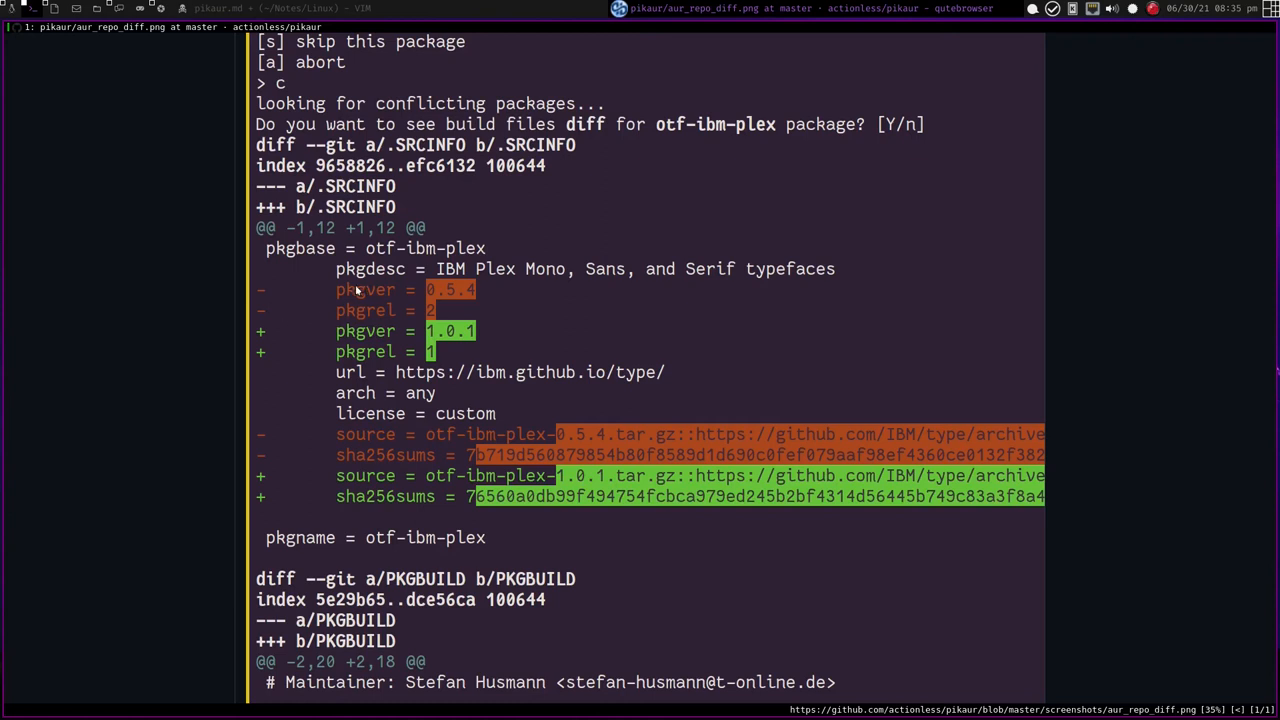
pyautogui.moveTo(166, 576)
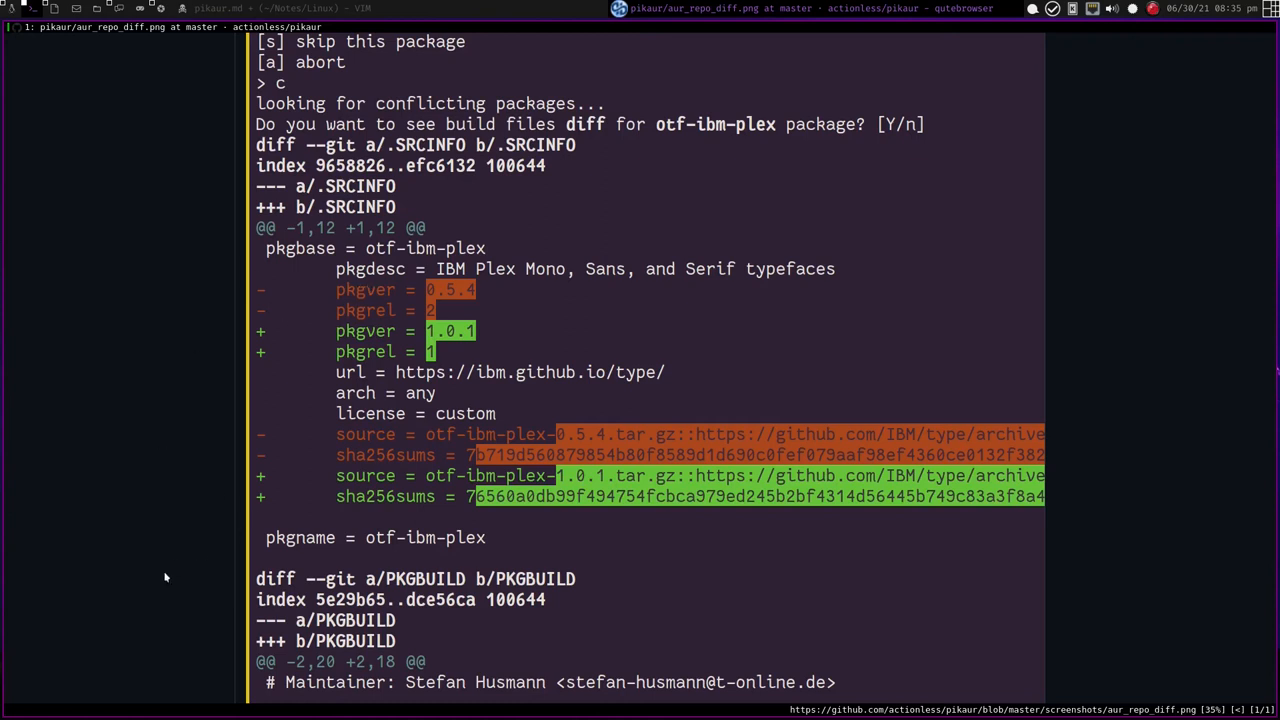
pyautogui.moveTo(264, 308)
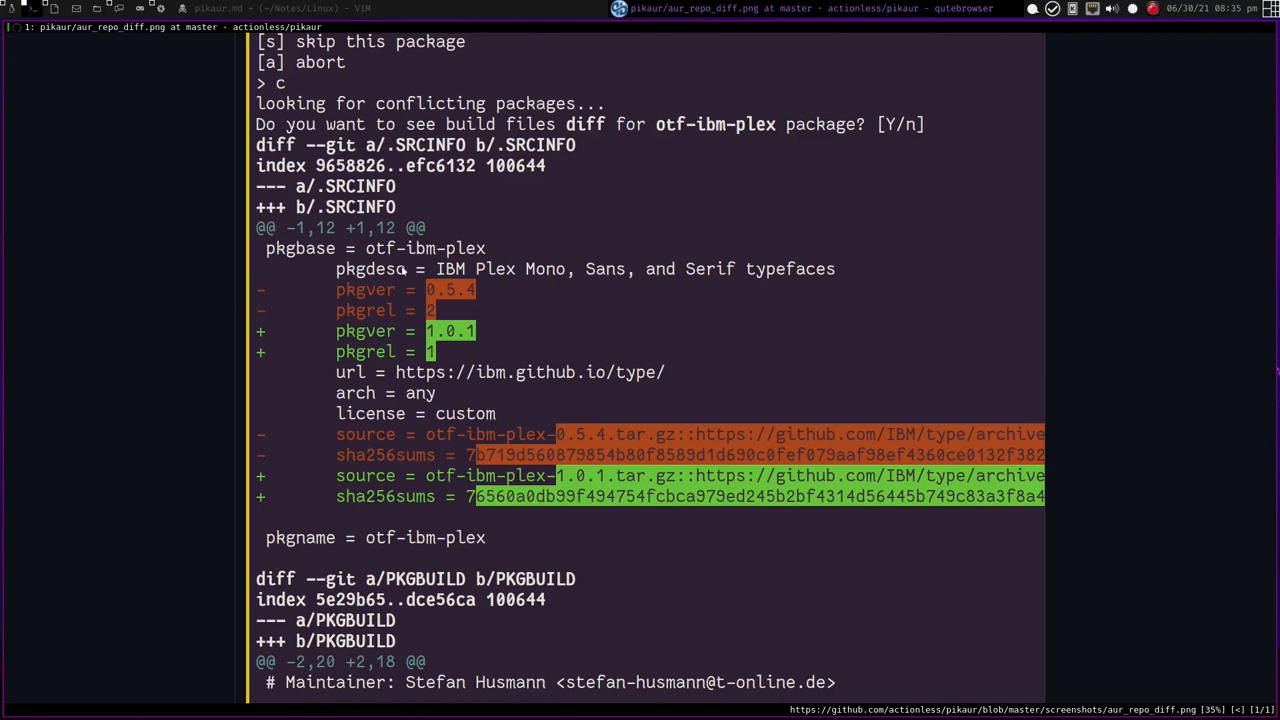
pyautogui.moveTo(280, 350)
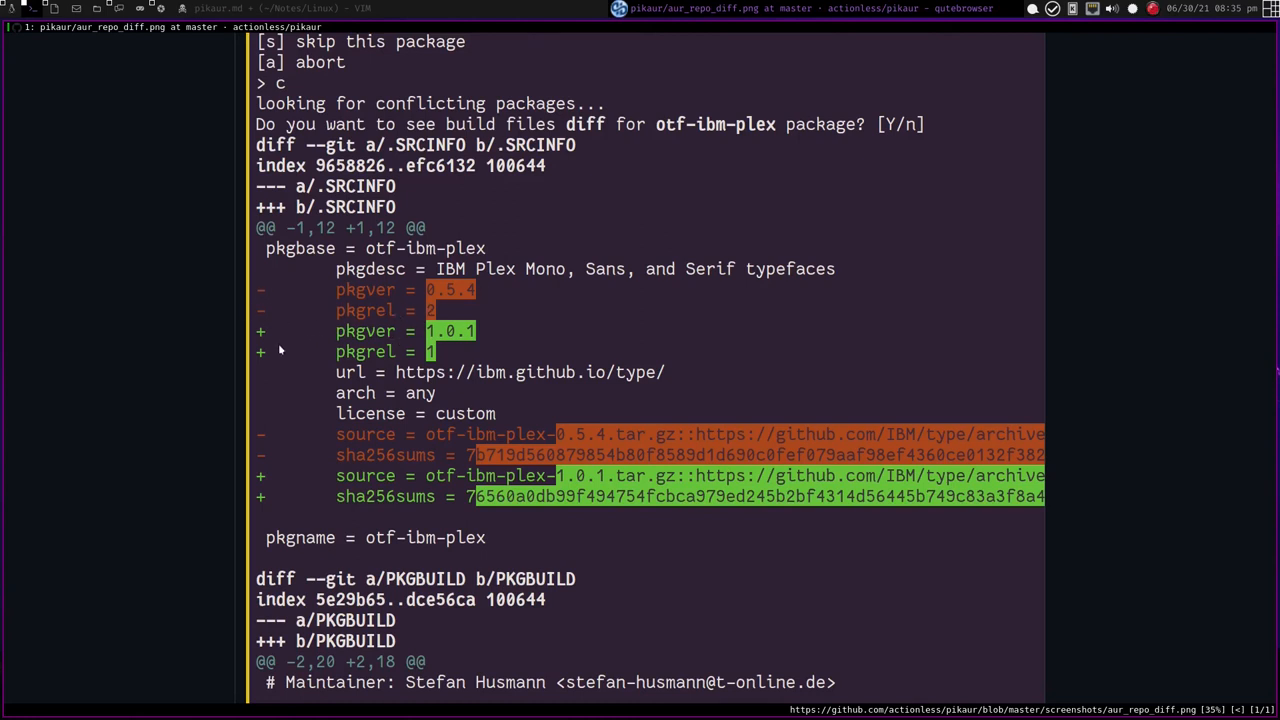
pyautogui.moveTo(568, 364)
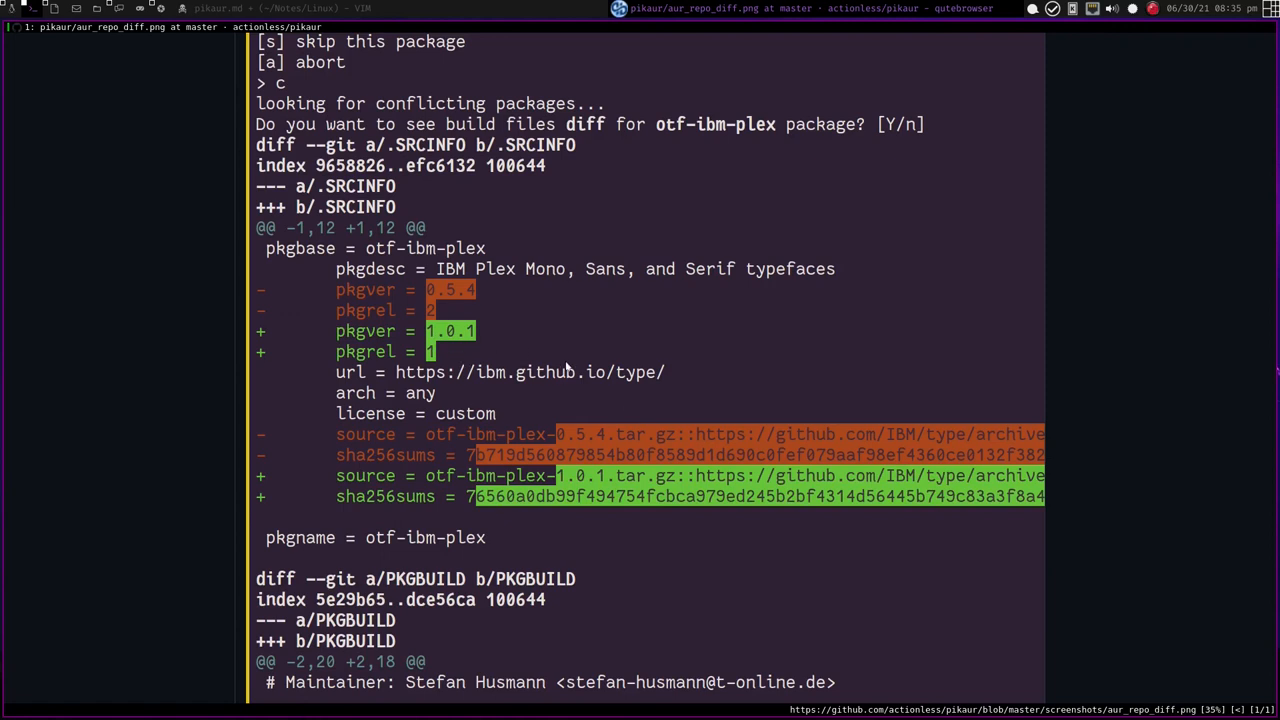
pyautogui.moveTo(456, 304)
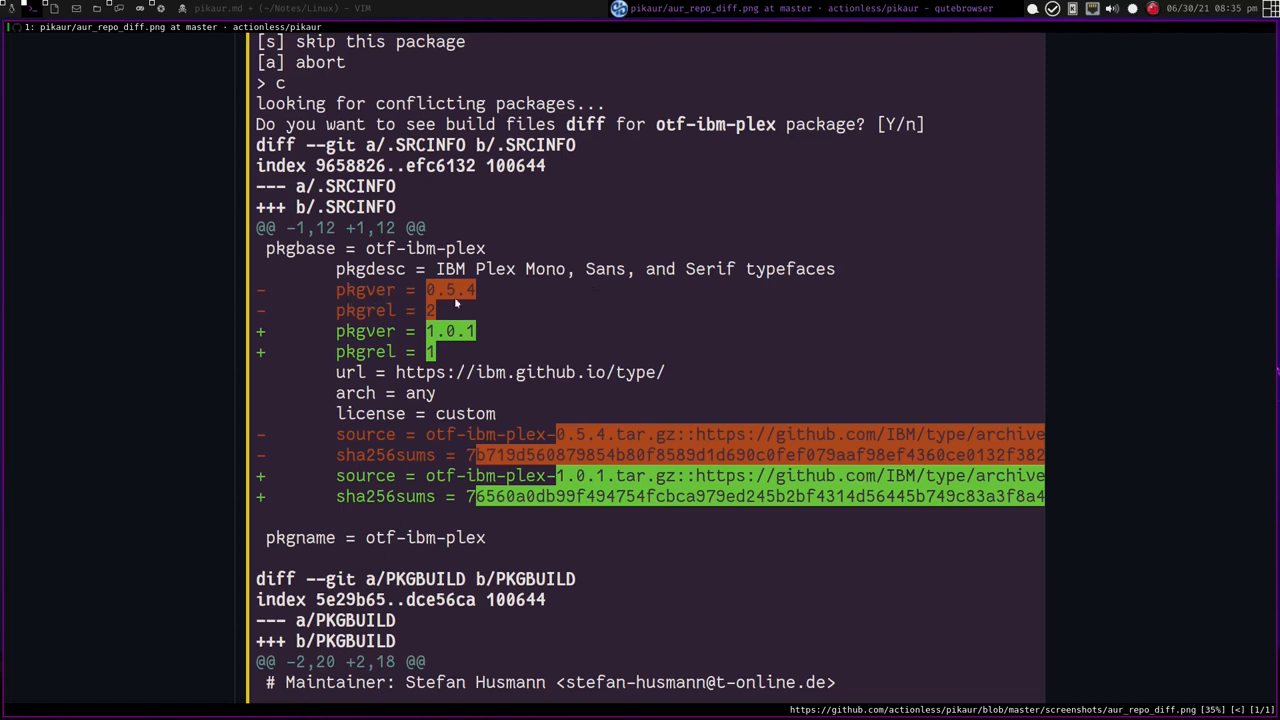
pyautogui.moveTo(452, 298)
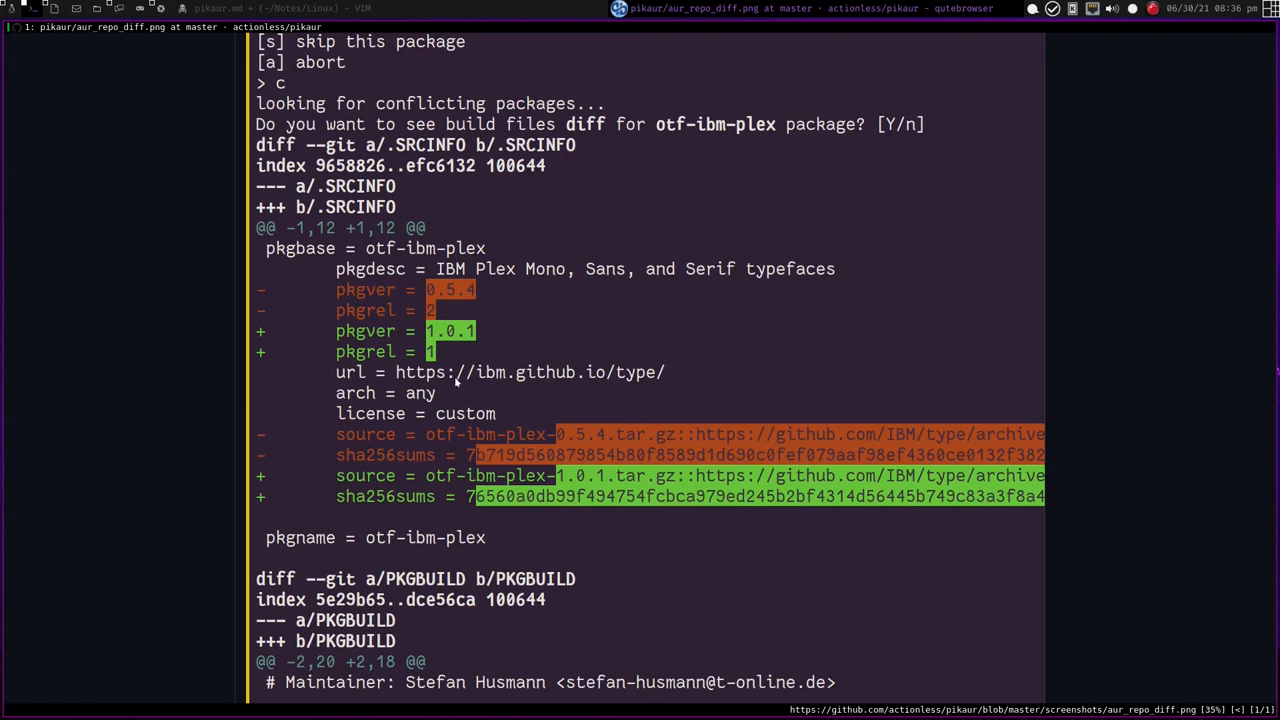
pyautogui.scroll(-3)
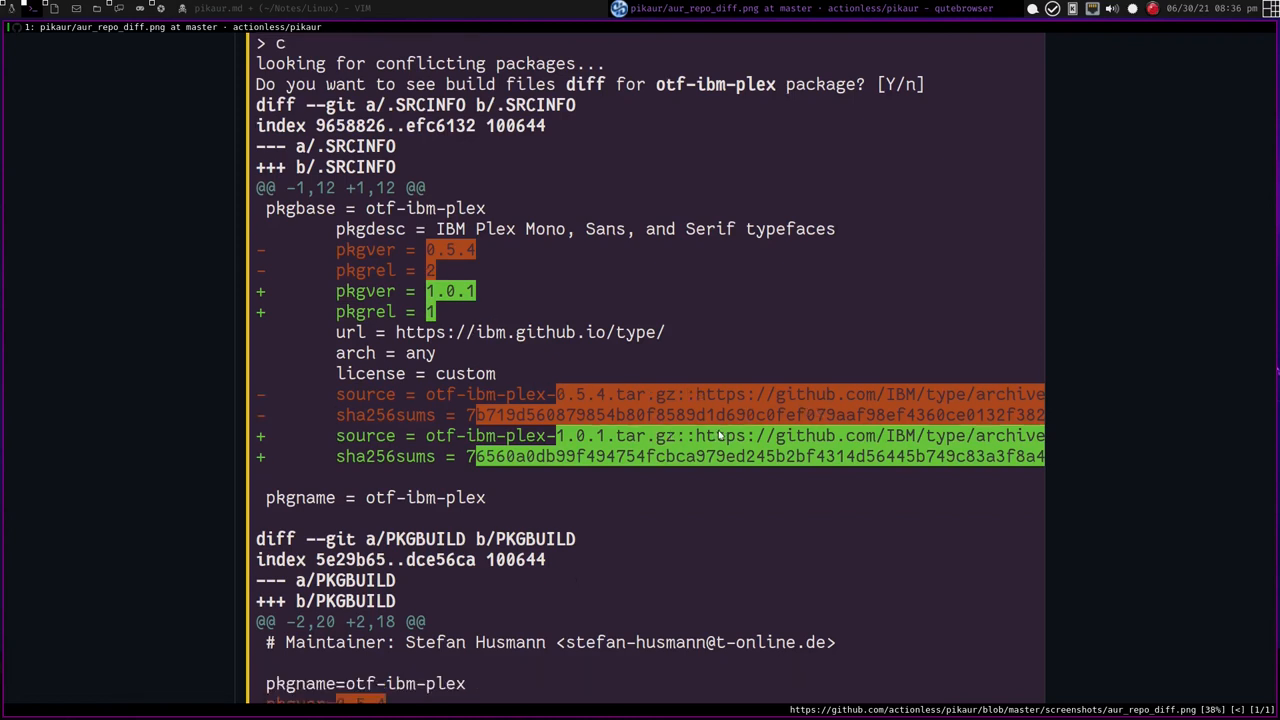
pyautogui.scroll(-3)
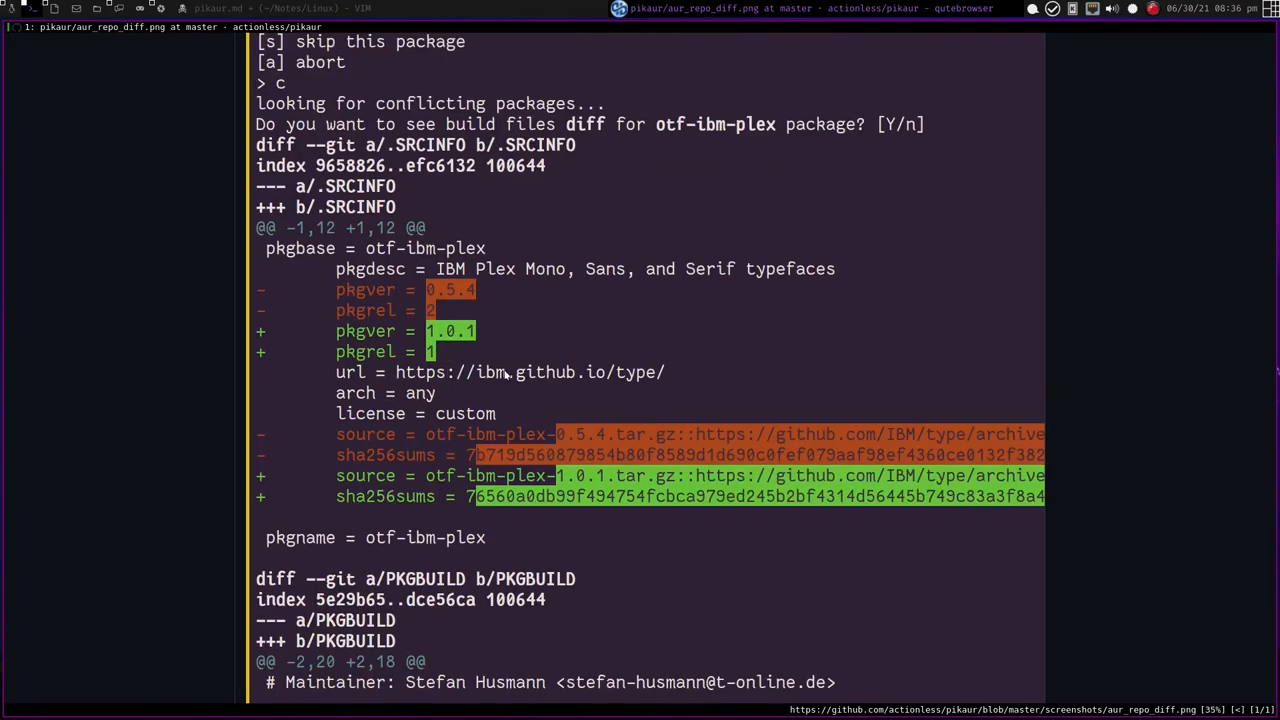
pyautogui.scroll(-3)
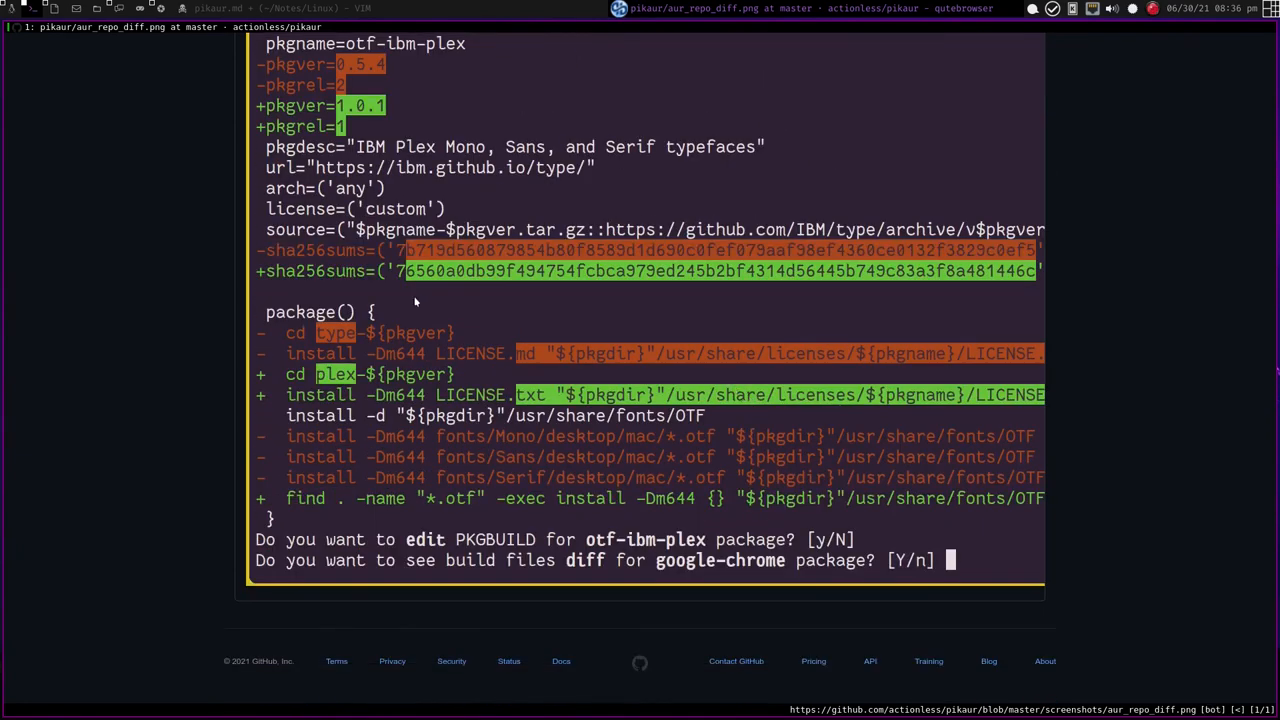
pyautogui.moveTo(318, 328)
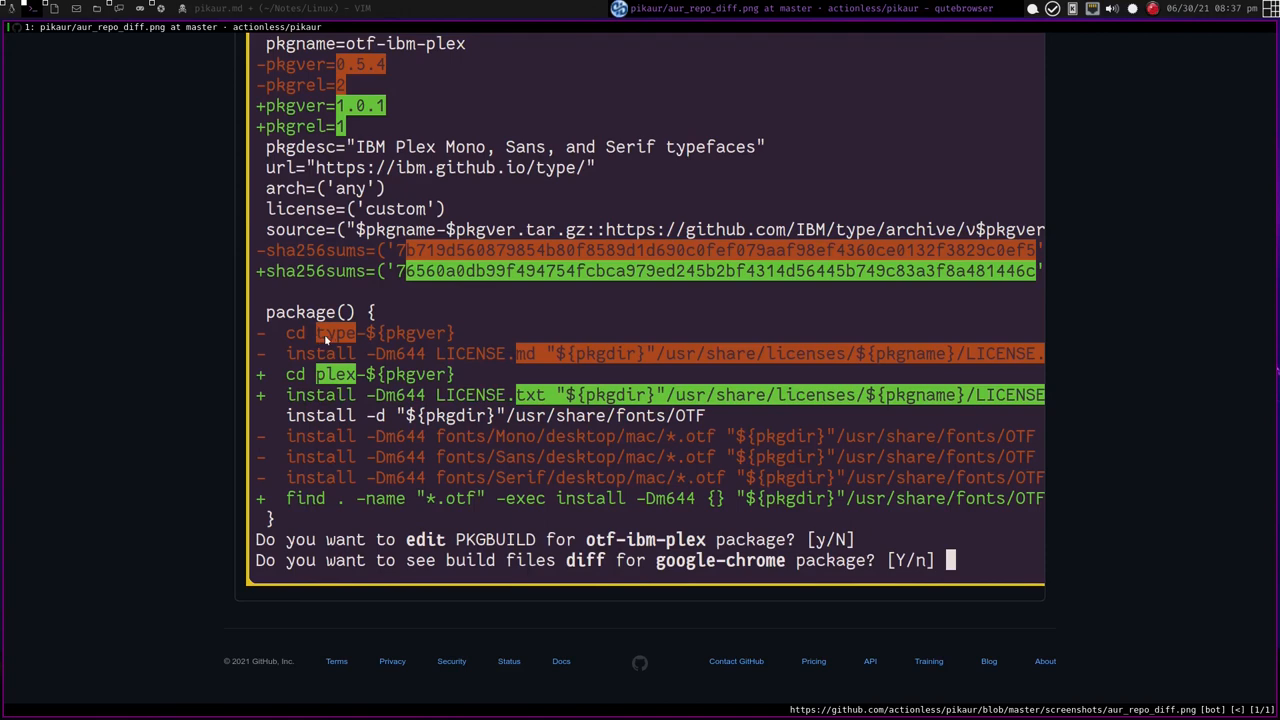
pyautogui.moveTo(456, 352)
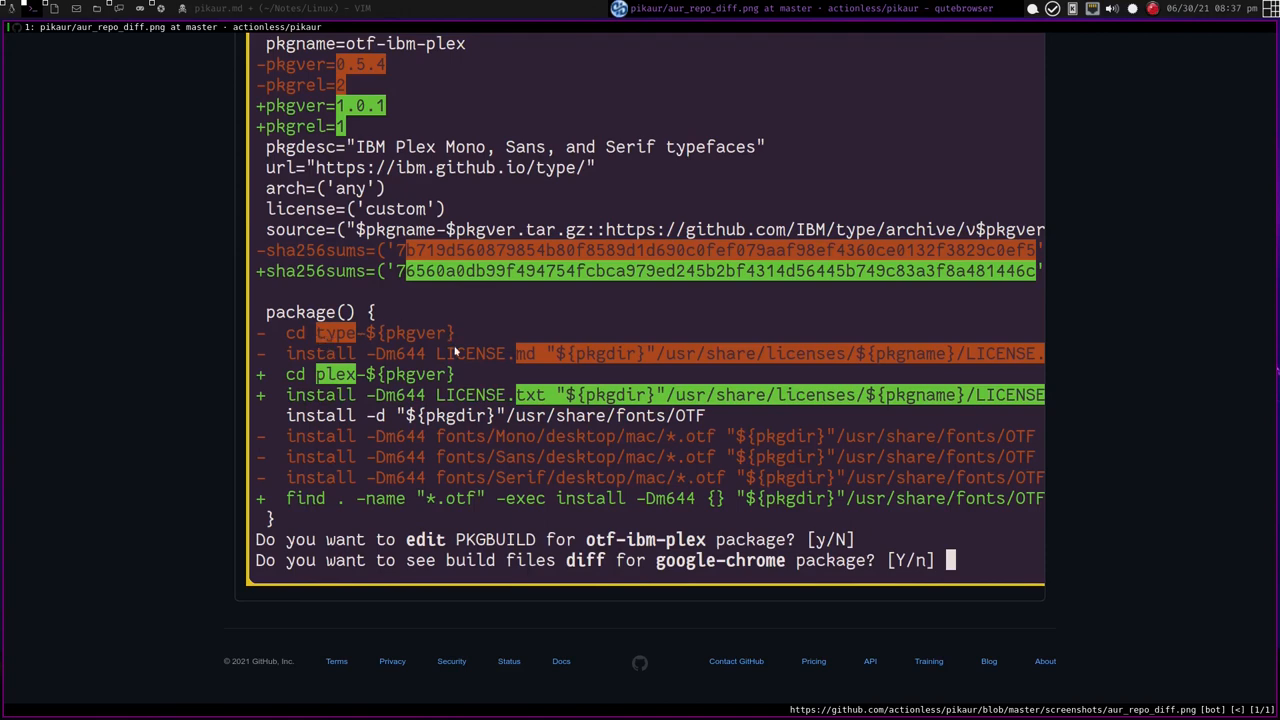
pyautogui.moveTo(308, 380)
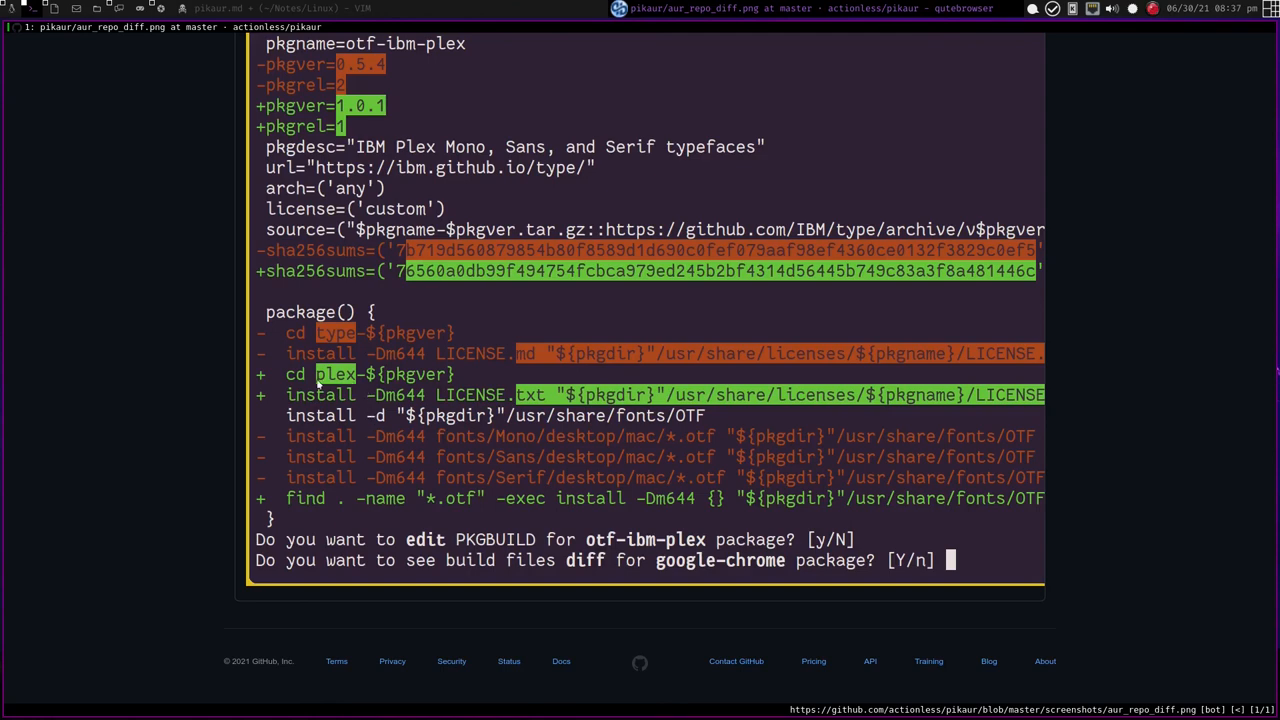
pyautogui.moveTo(1070, 522)
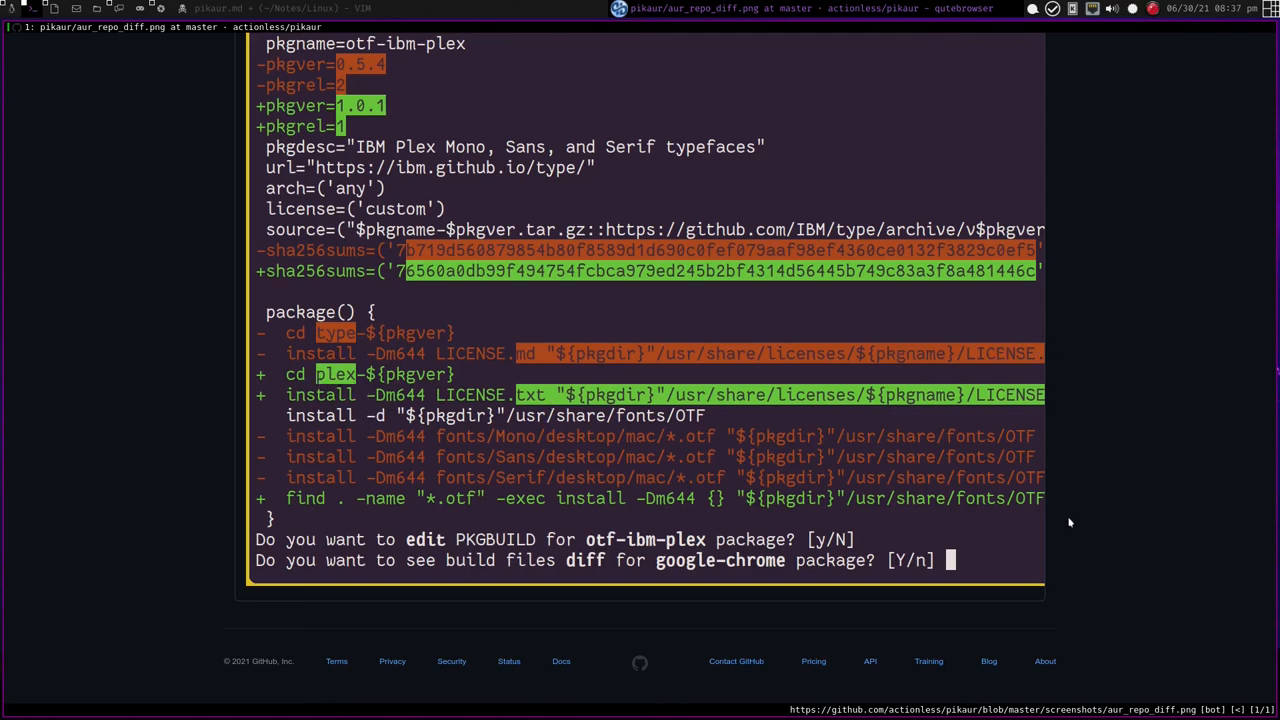
pyautogui.moveTo(1020, 332)
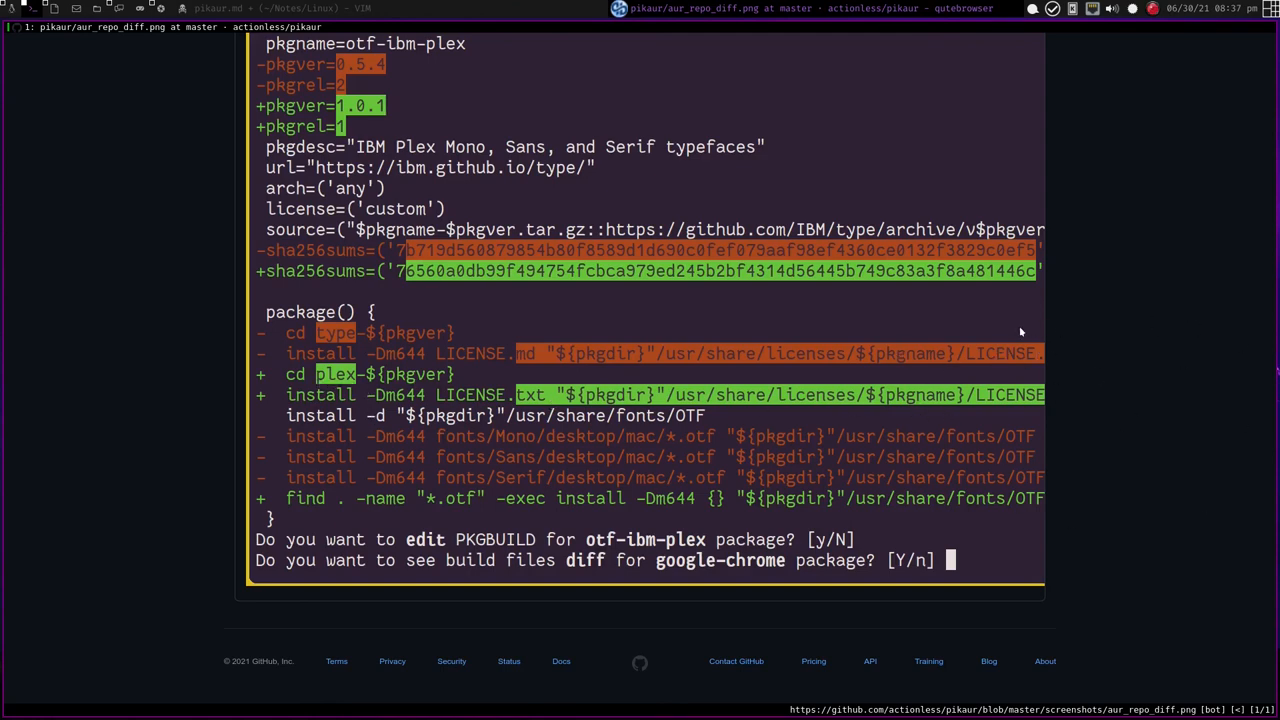
pyautogui.moveTo(988, 468)
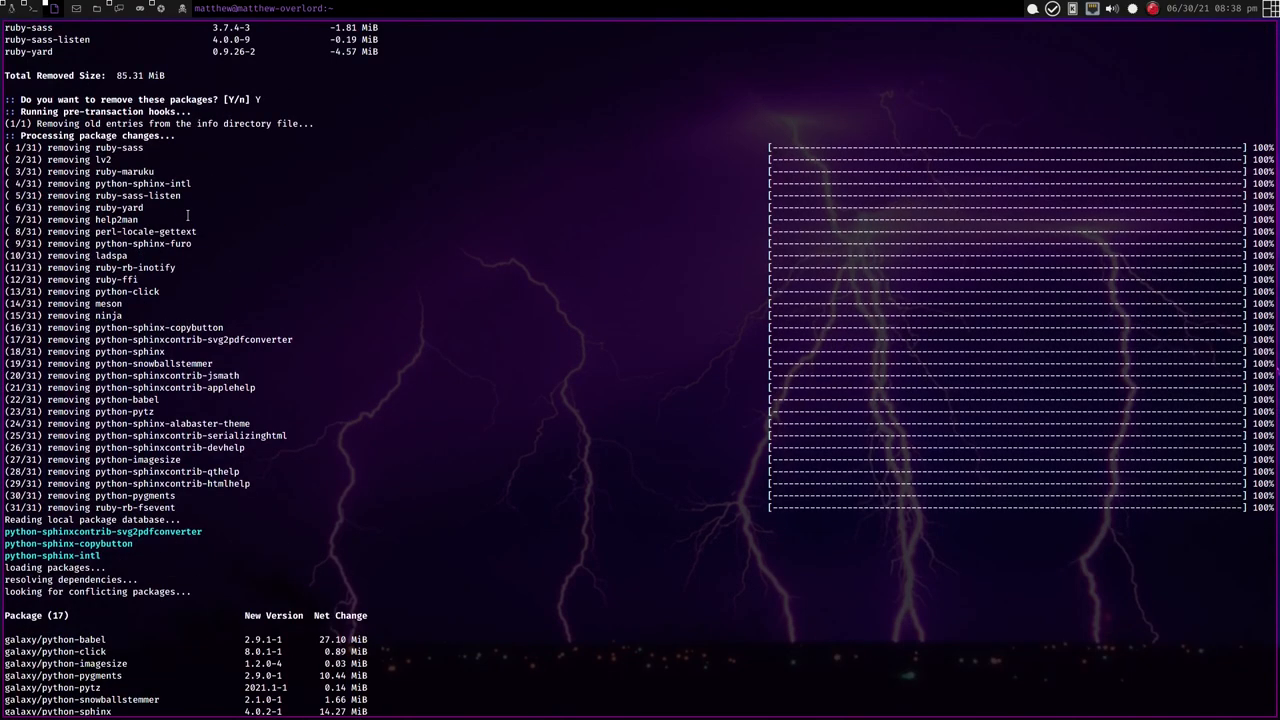
# - Scroll down the terminal's pikaur install output showing zrythm-git and its dependencies
pyautogui.scroll(-3)
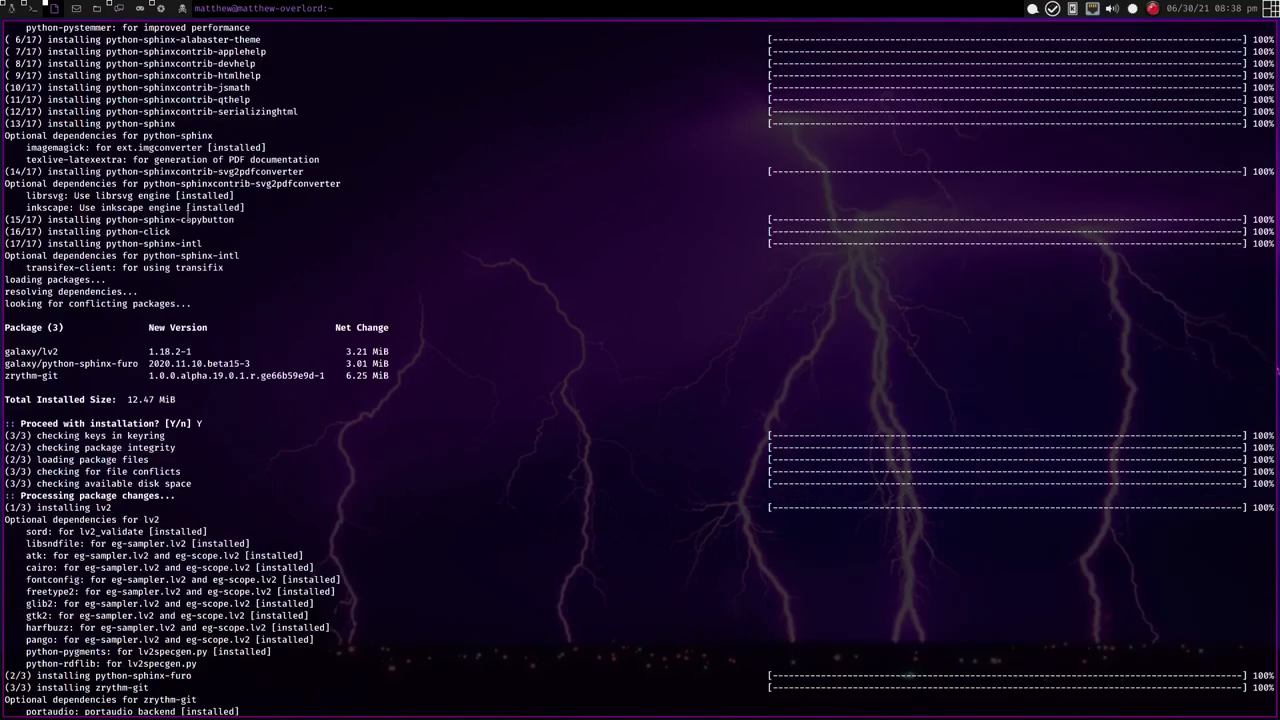
pyautogui.scroll(-3)
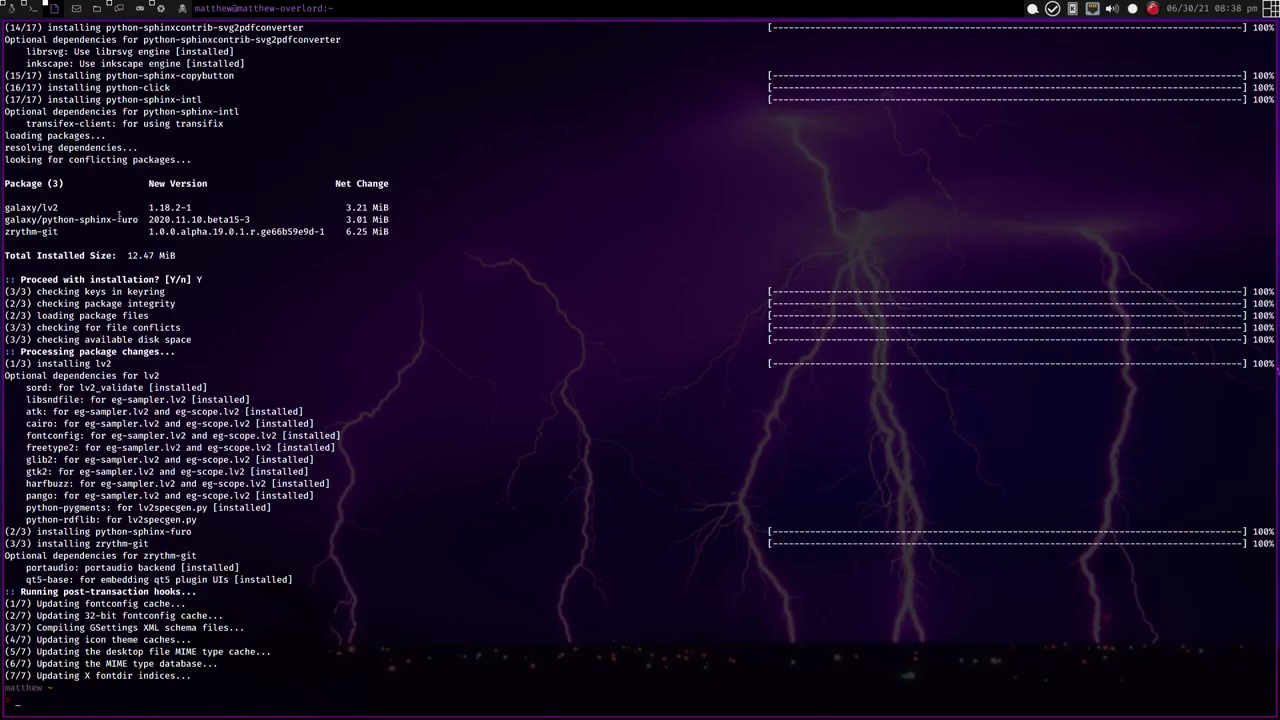